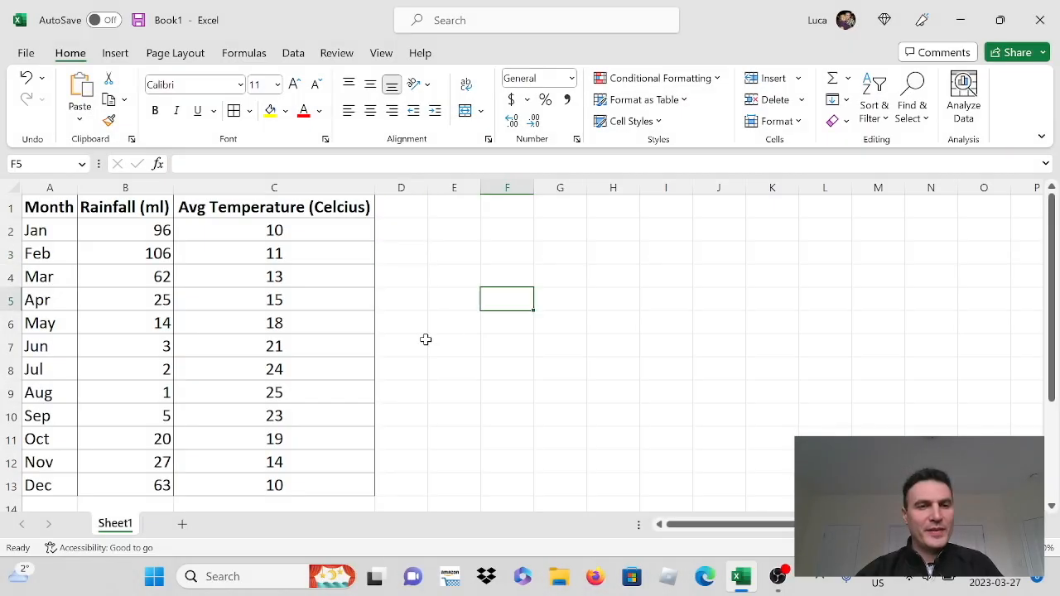
{"action": "mouse_move", "coordinate": [75, 277]}
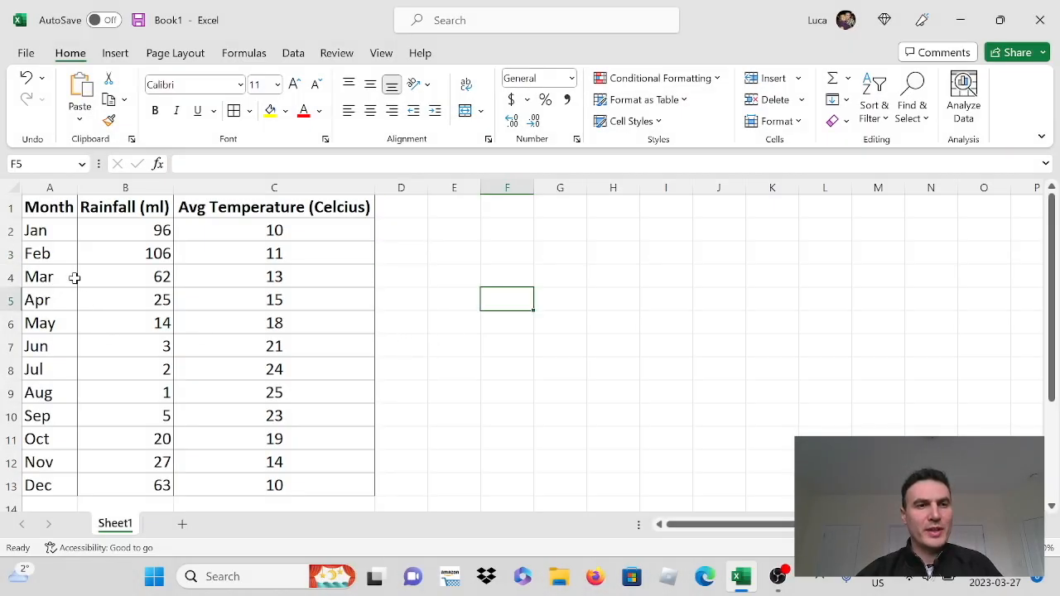
Select the table A1:C13 and bring up the Insert column chart choices.
{"action": "left_click", "coordinate": [125, 206]}
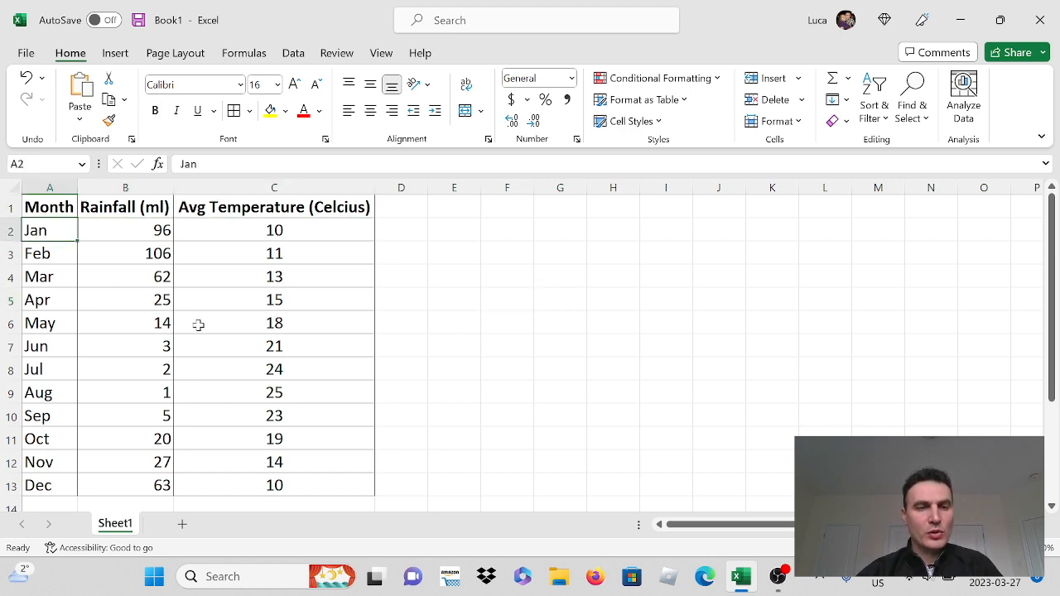
{"action": "mouse_move", "coordinate": [226, 319]}
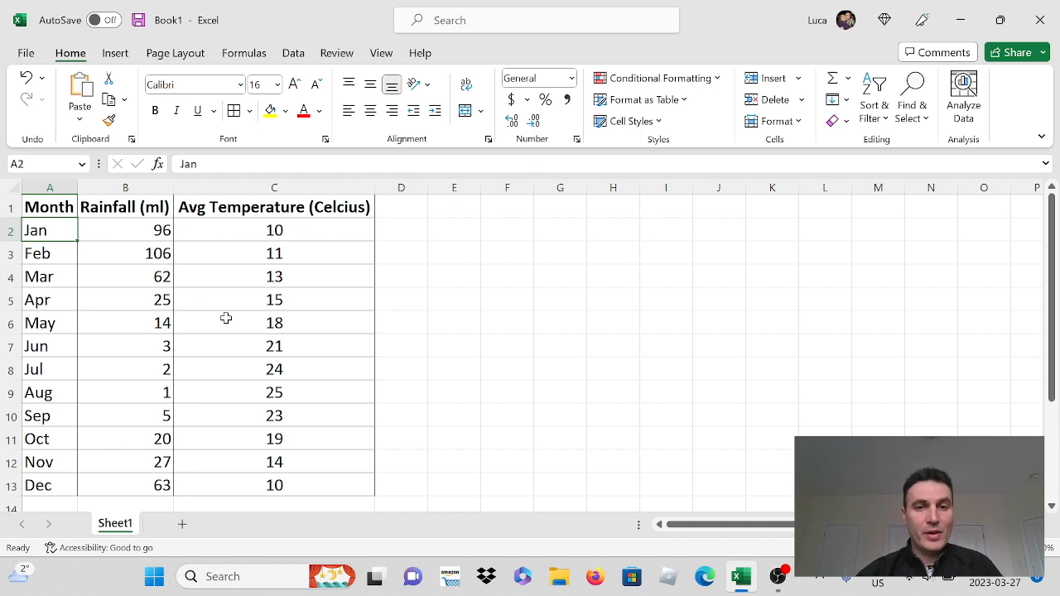
{"action": "mouse_move", "coordinate": [133, 287]}
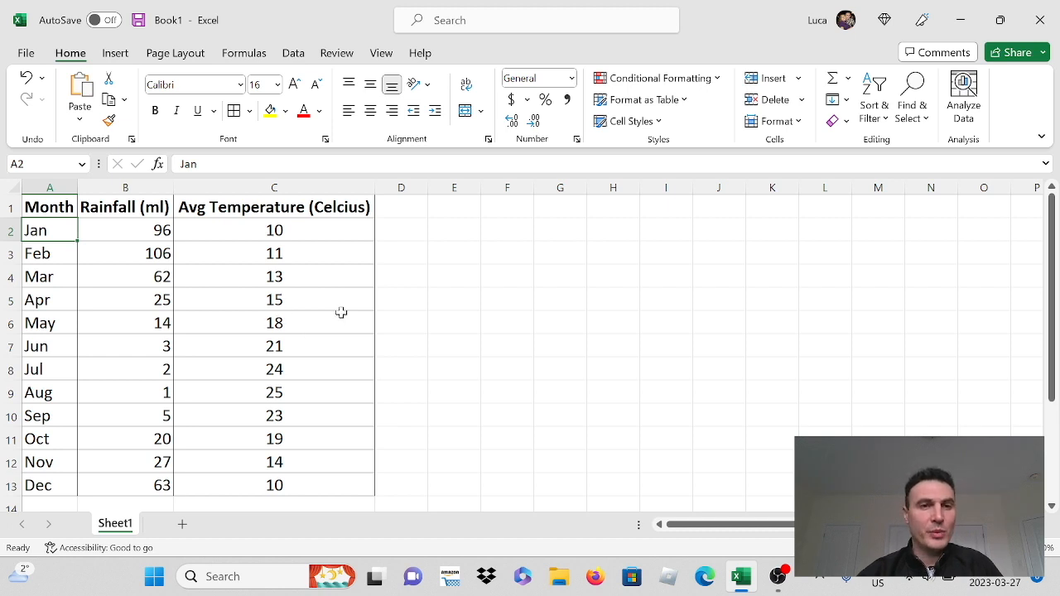
{"action": "mouse_move", "coordinate": [301, 309]}
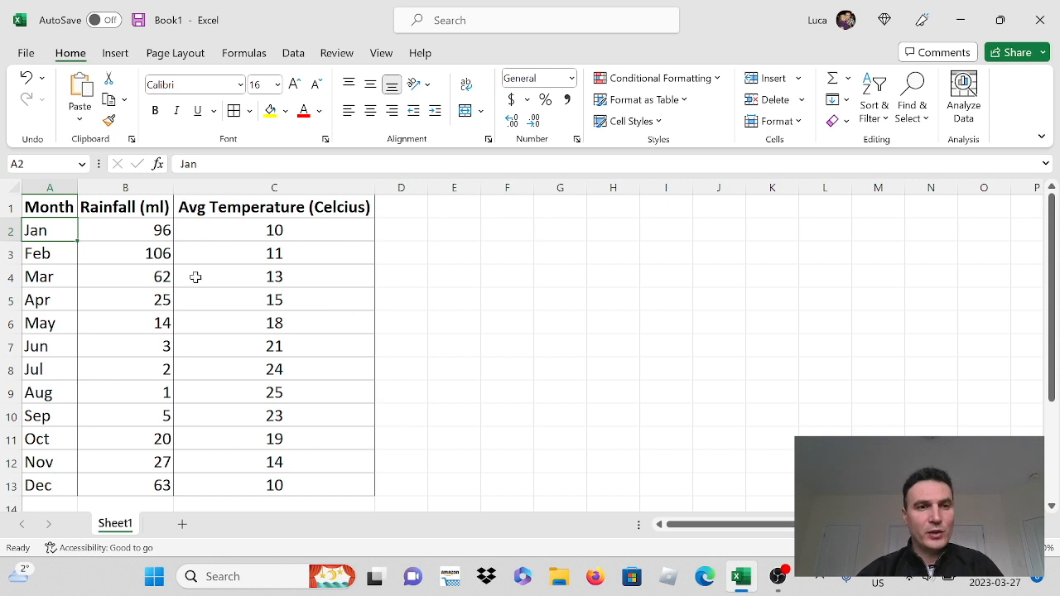
{"action": "left_click_drag", "start_coordinate": [49, 206], "coordinate": [274, 415]}
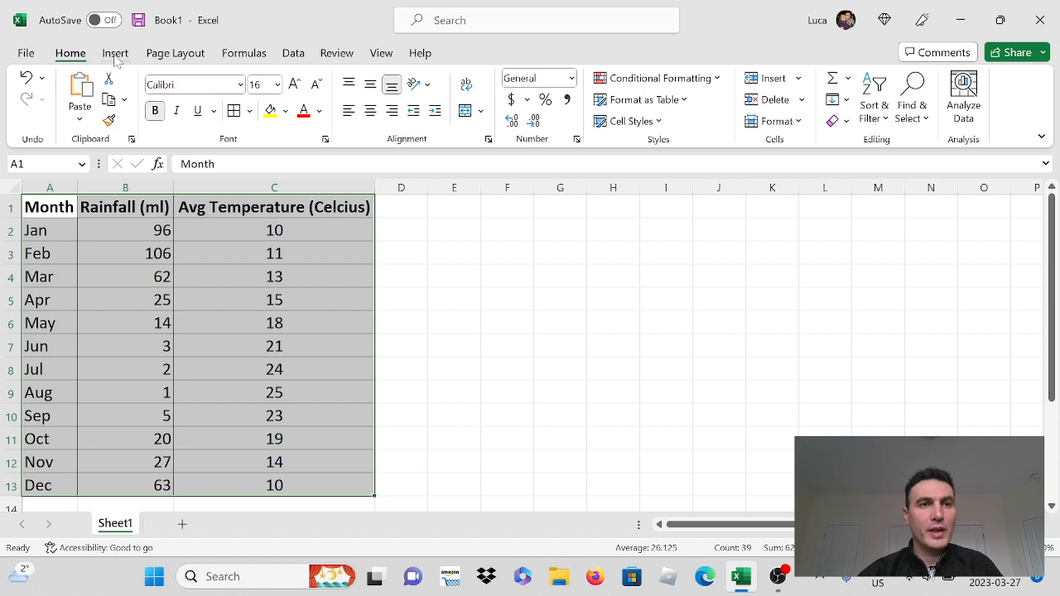
{"action": "left_click", "coordinate": [115, 52]}
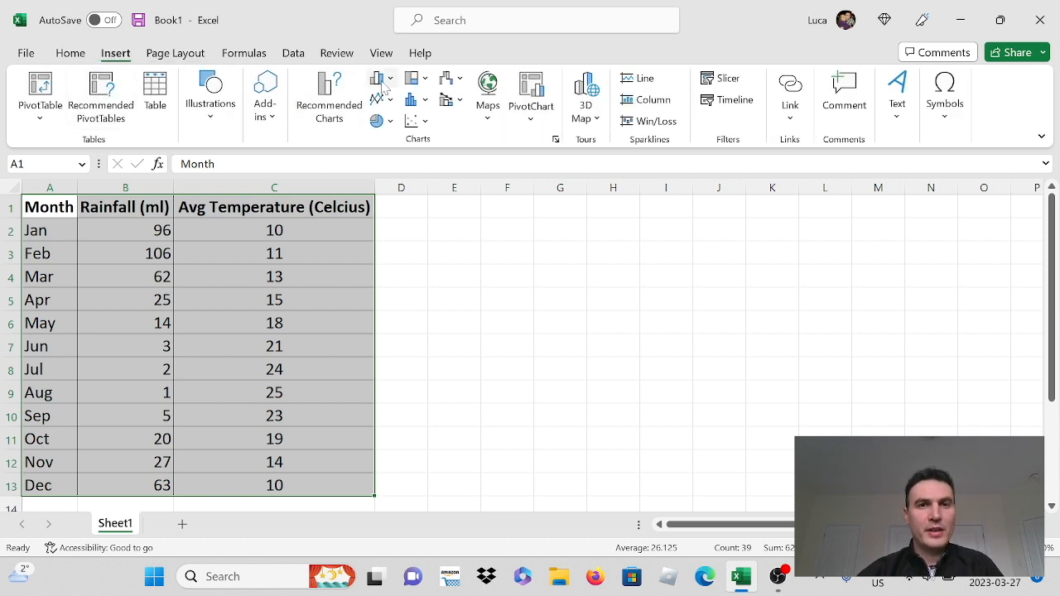
{"action": "mouse_move", "coordinate": [379, 86]}
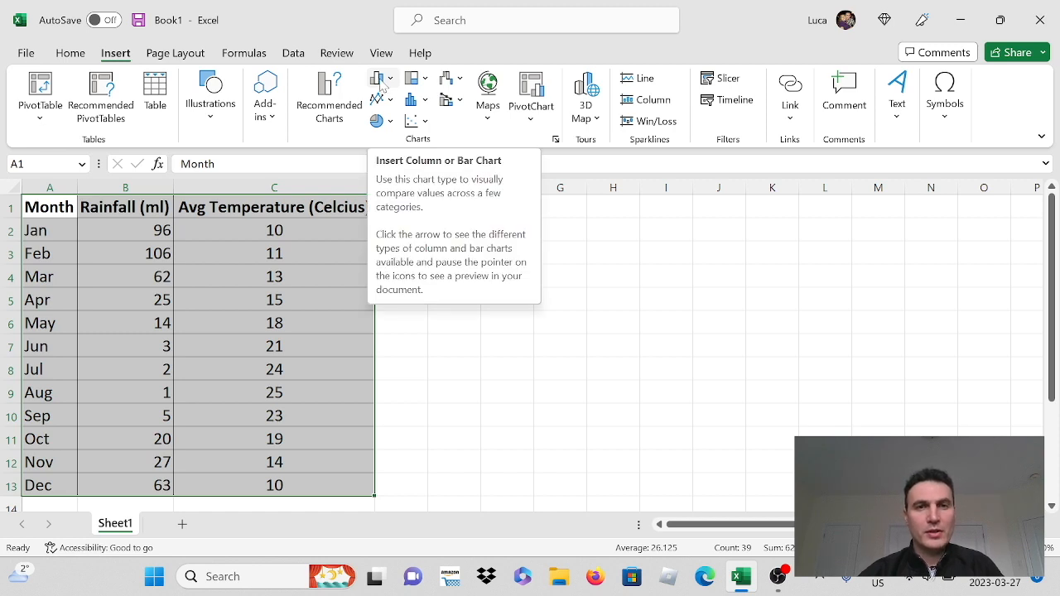
{"action": "left_click", "coordinate": [377, 79]}
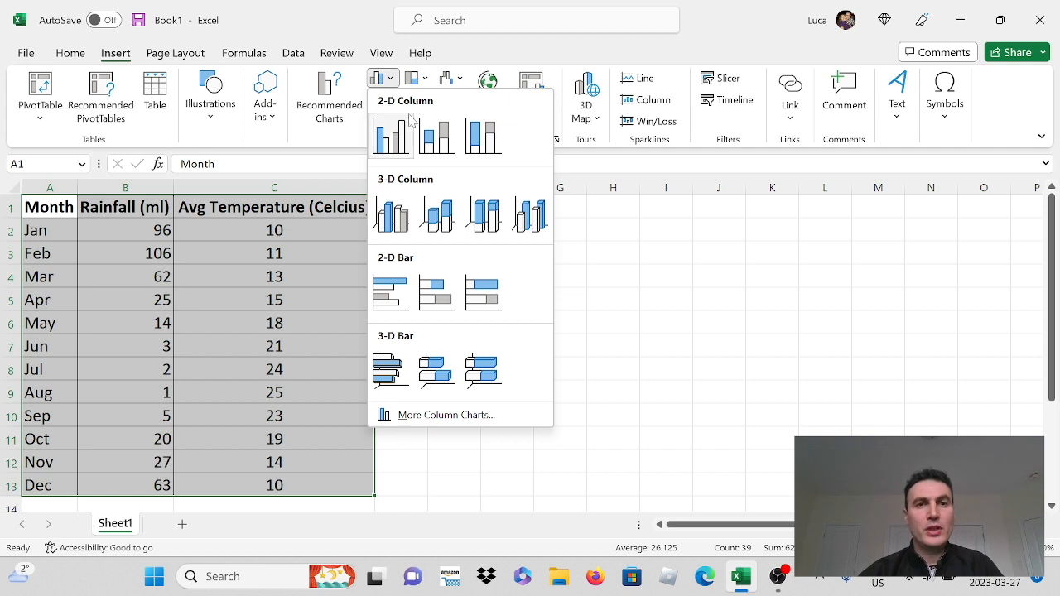
{"action": "left_click", "coordinate": [390, 134]}
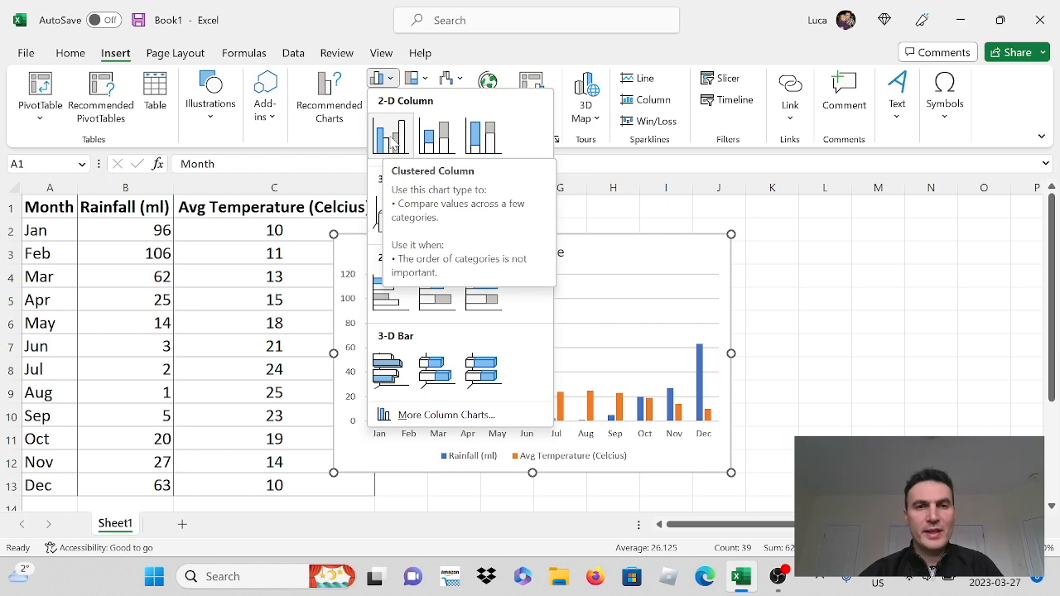
Insert a 2-D Clustered Column chart and move it beside the data table.
{"action": "left_click", "coordinate": [391, 133]}
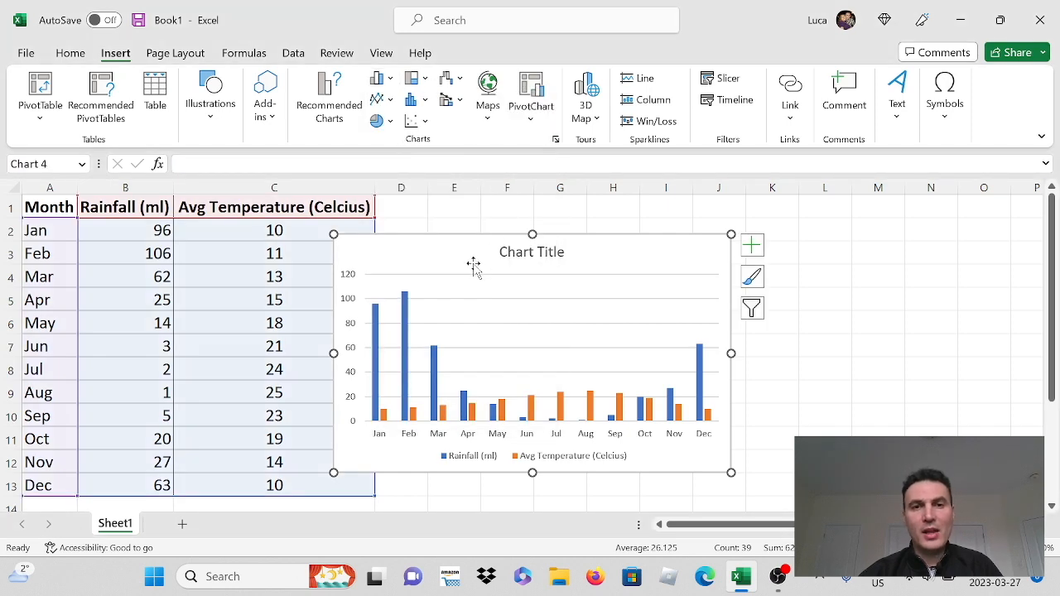
{"action": "left_click_drag", "start_coordinate": [532, 252], "coordinate": [579, 217]}
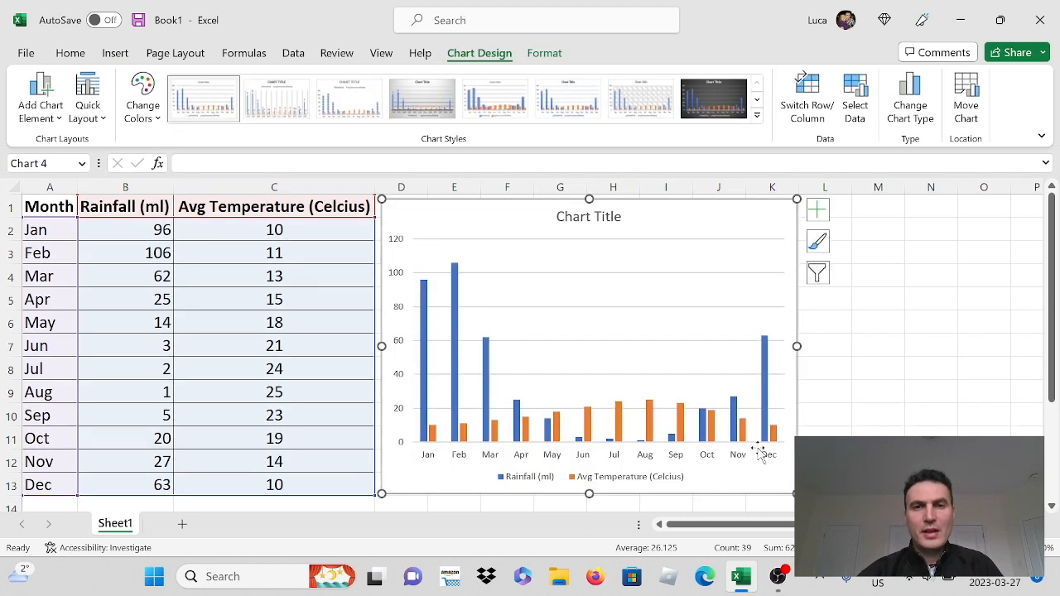
{"action": "mouse_move", "coordinate": [819, 428]}
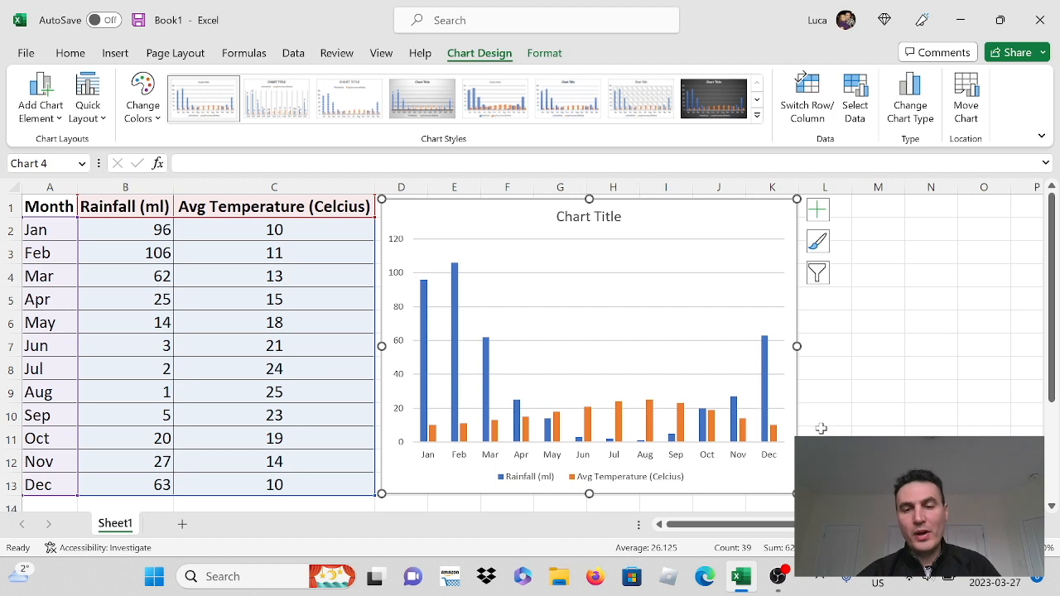
{"action": "mouse_move", "coordinate": [608, 465]}
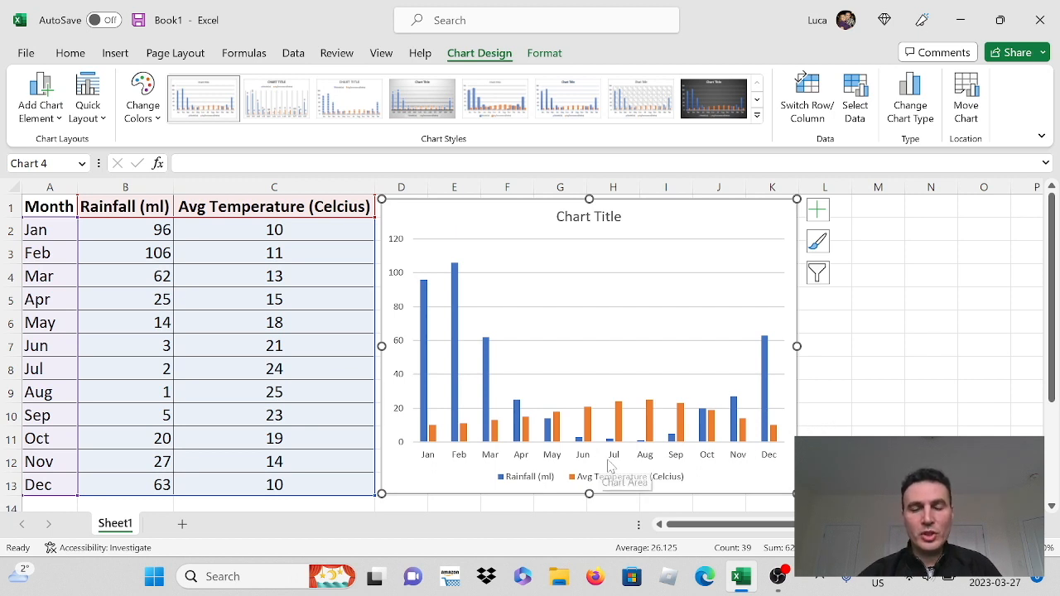
{"action": "mouse_move", "coordinate": [586, 489]}
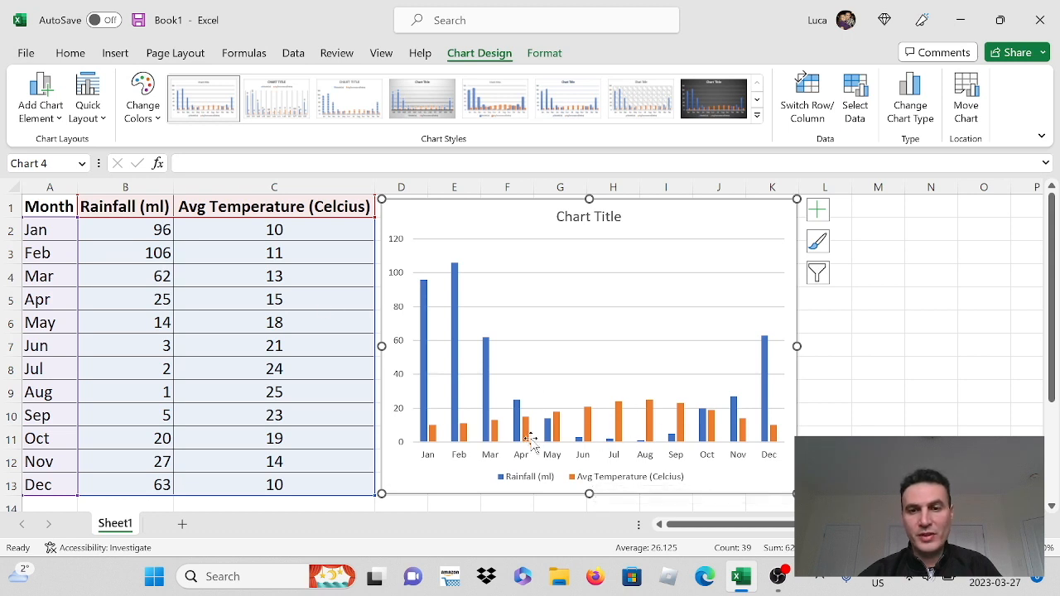
{"action": "mouse_move", "coordinate": [702, 461]}
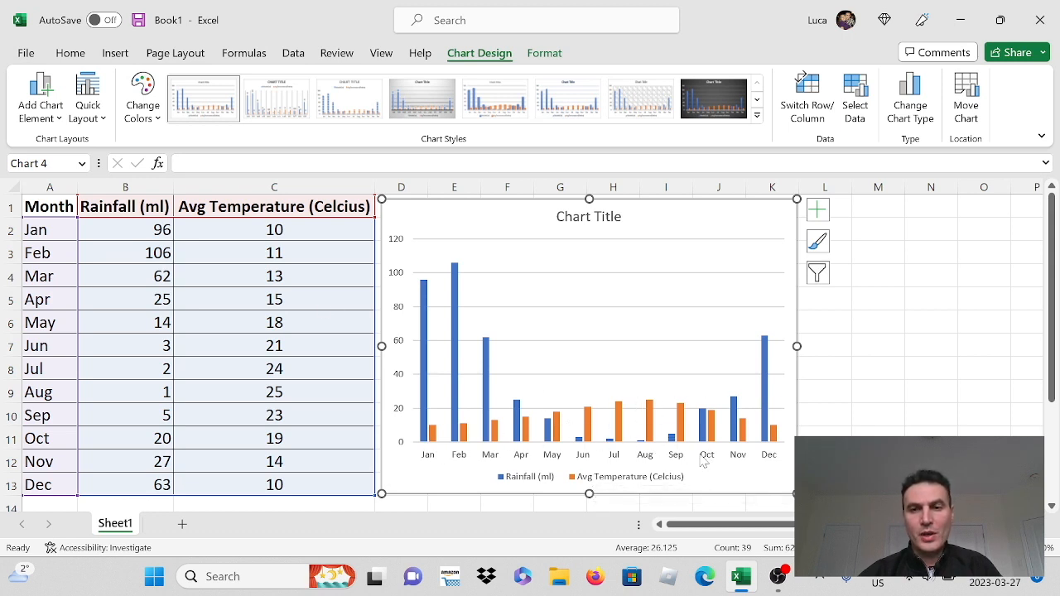
{"action": "mouse_move", "coordinate": [743, 441]}
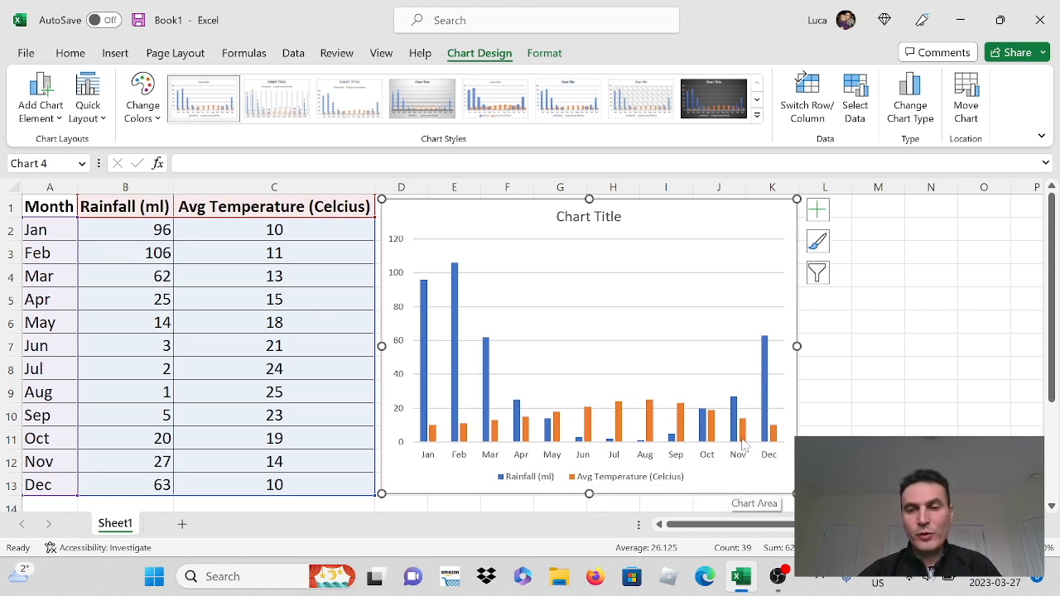
{"action": "mouse_move", "coordinate": [696, 227]}
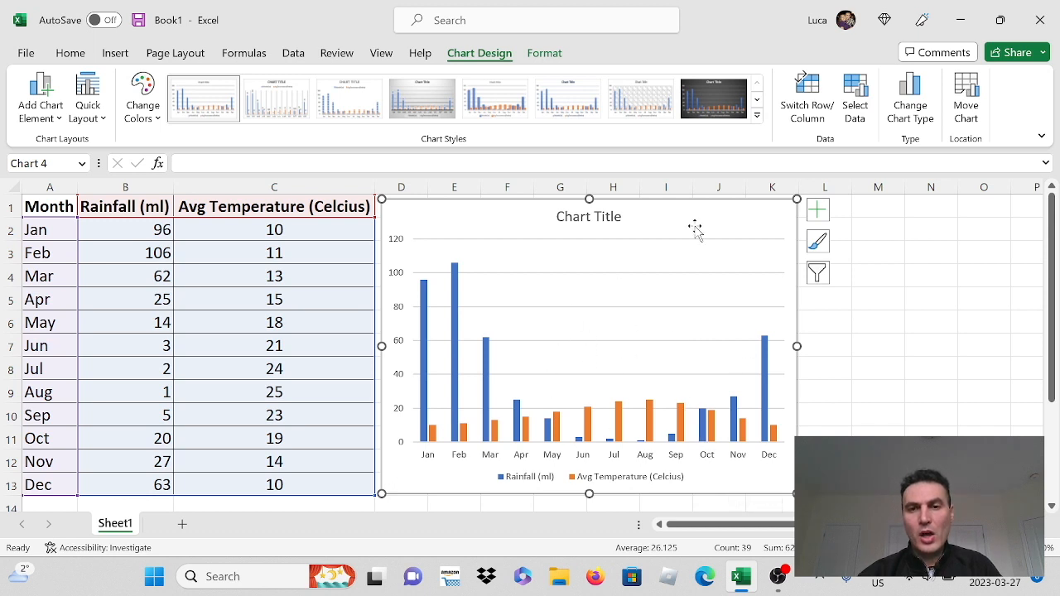
{"action": "mouse_move", "coordinate": [716, 222]}
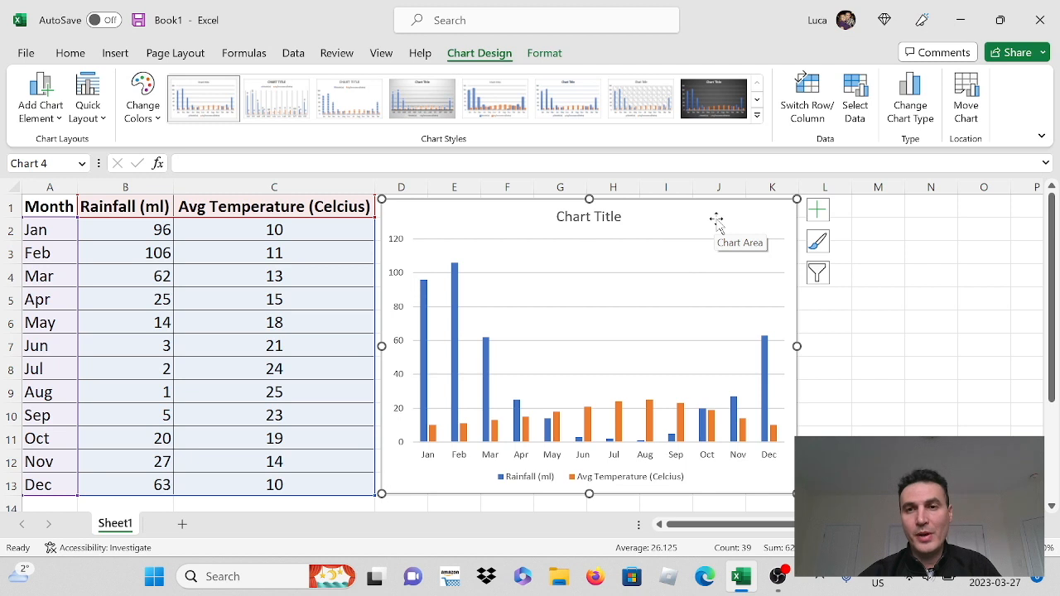
Open Change Chart Type from the chart area's shortcut menu.
{"action": "right_click", "coordinate": [716, 220]}
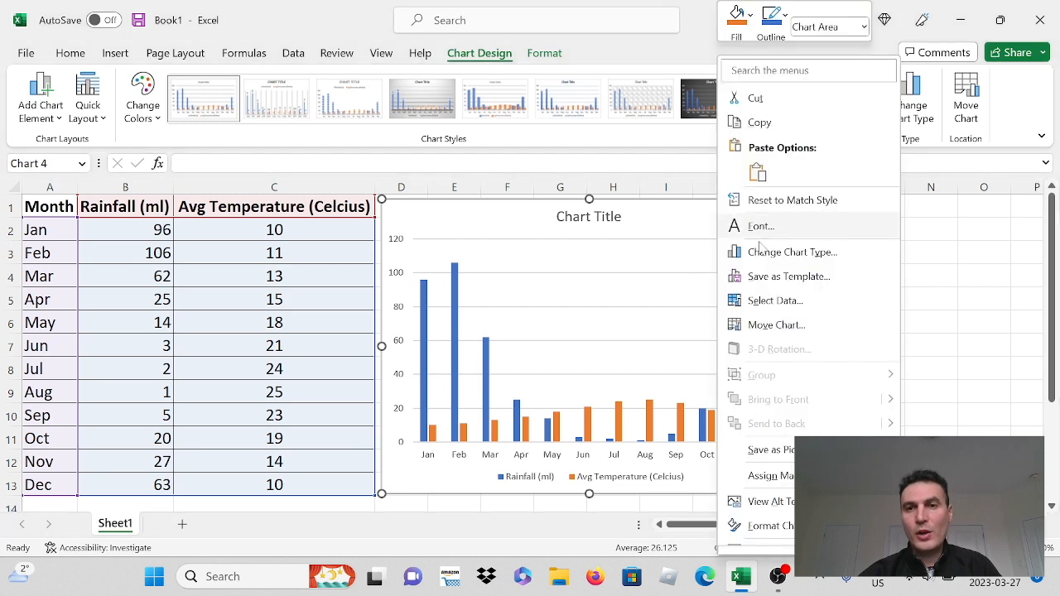
{"action": "mouse_move", "coordinate": [792, 252]}
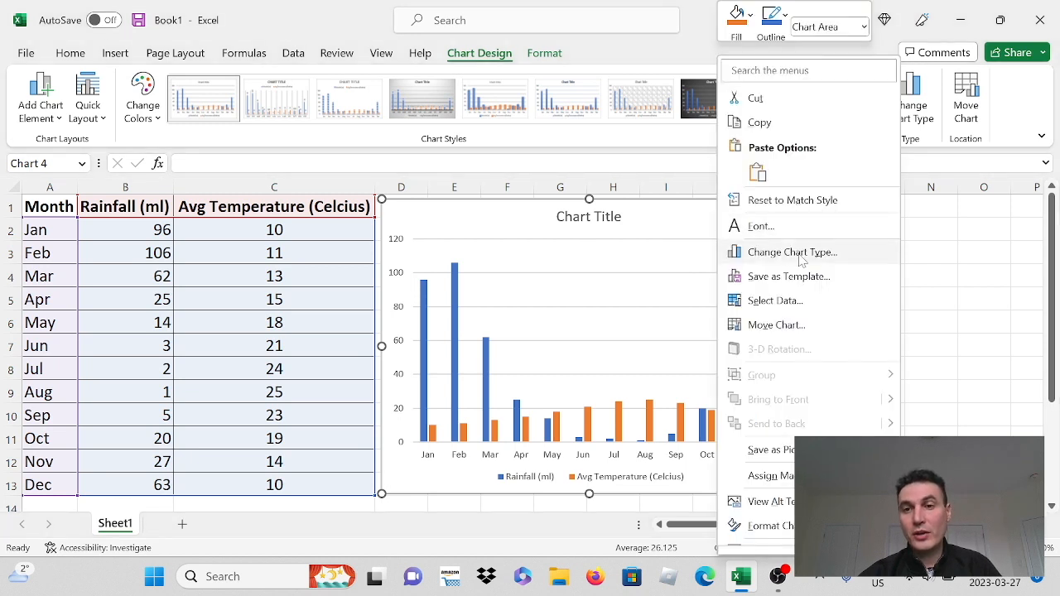
{"action": "left_click", "coordinate": [792, 252]}
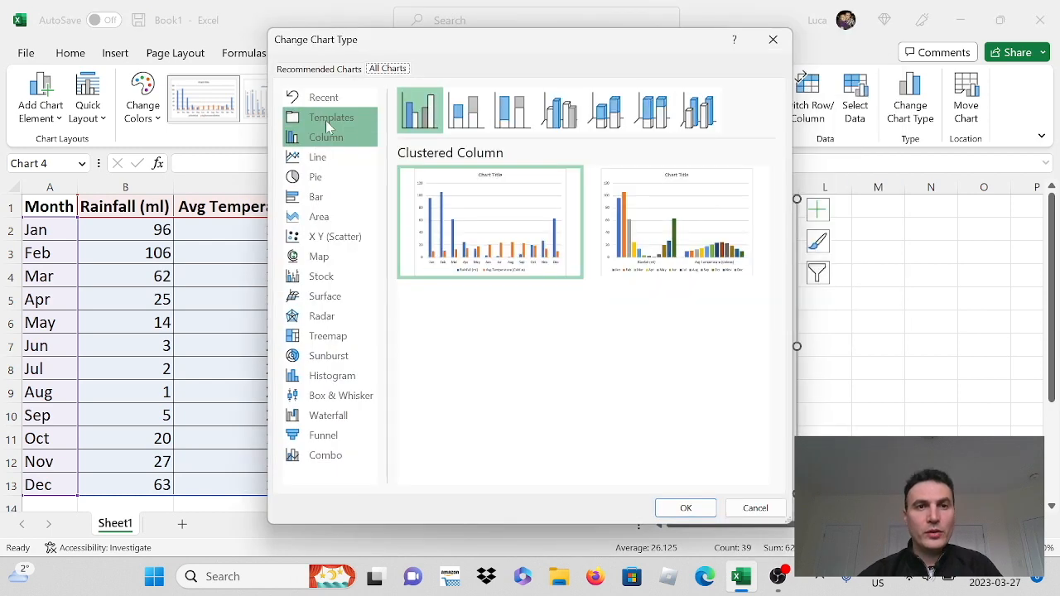
{"action": "mouse_move", "coordinate": [326, 454]}
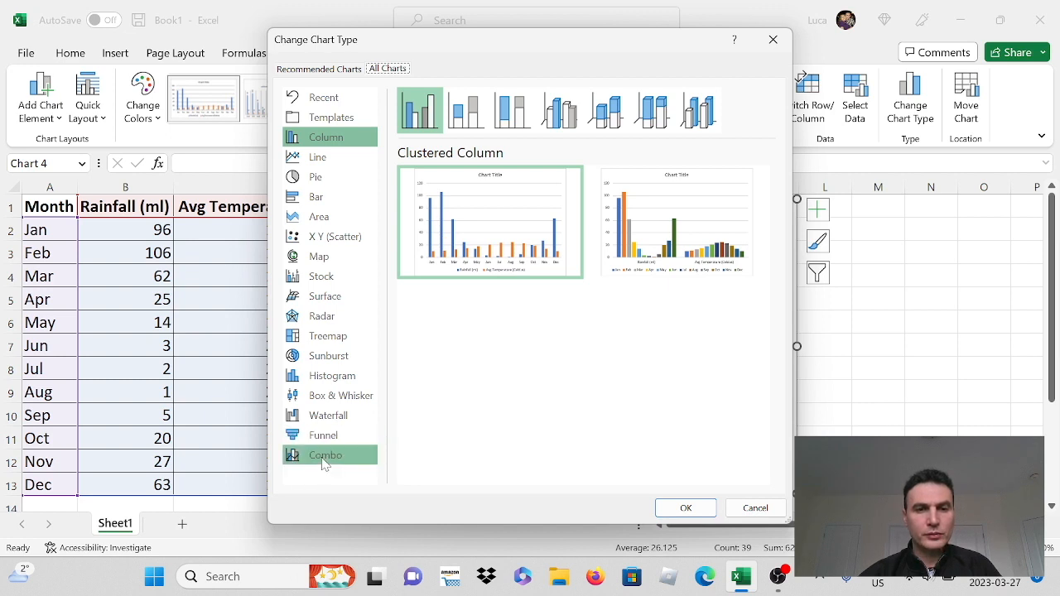
Choose Combo with Avg Temperature on the secondary axis as Line with Markers.
{"action": "left_click", "coordinate": [325, 455]}
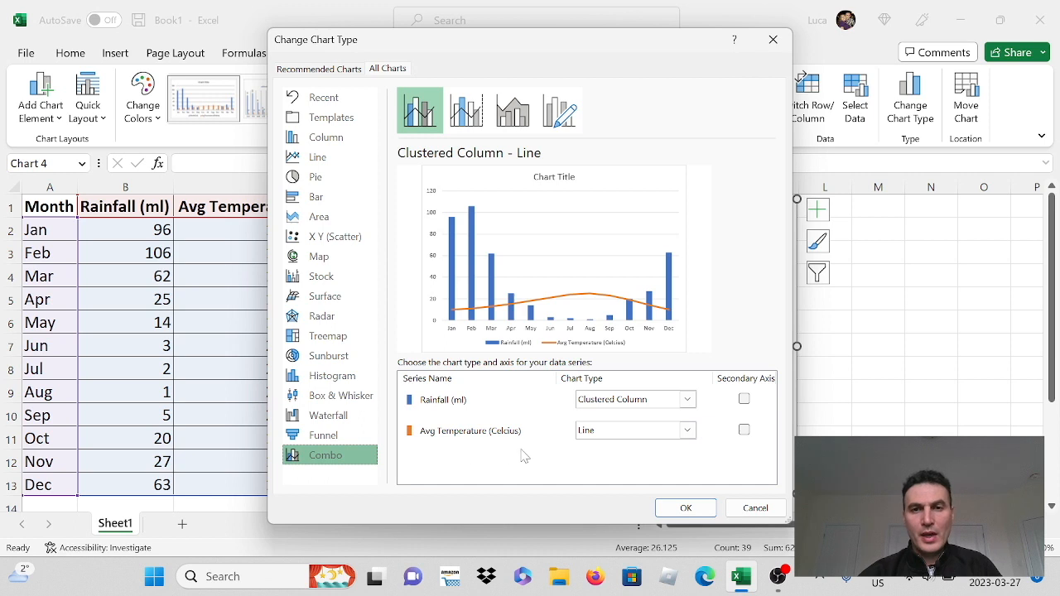
{"action": "mouse_move", "coordinate": [429, 396]}
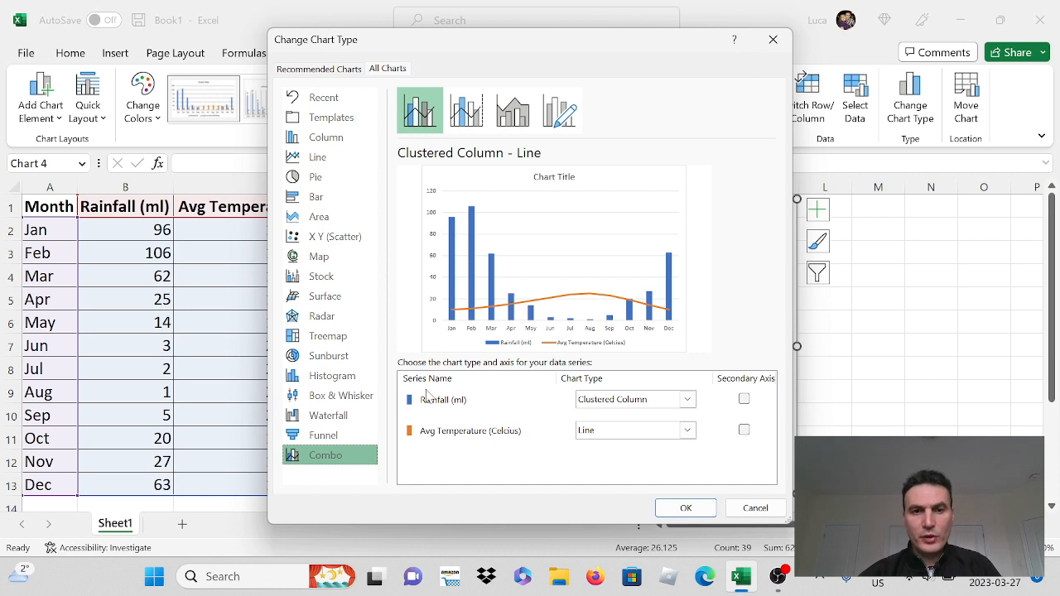
{"action": "mouse_move", "coordinate": [453, 437]}
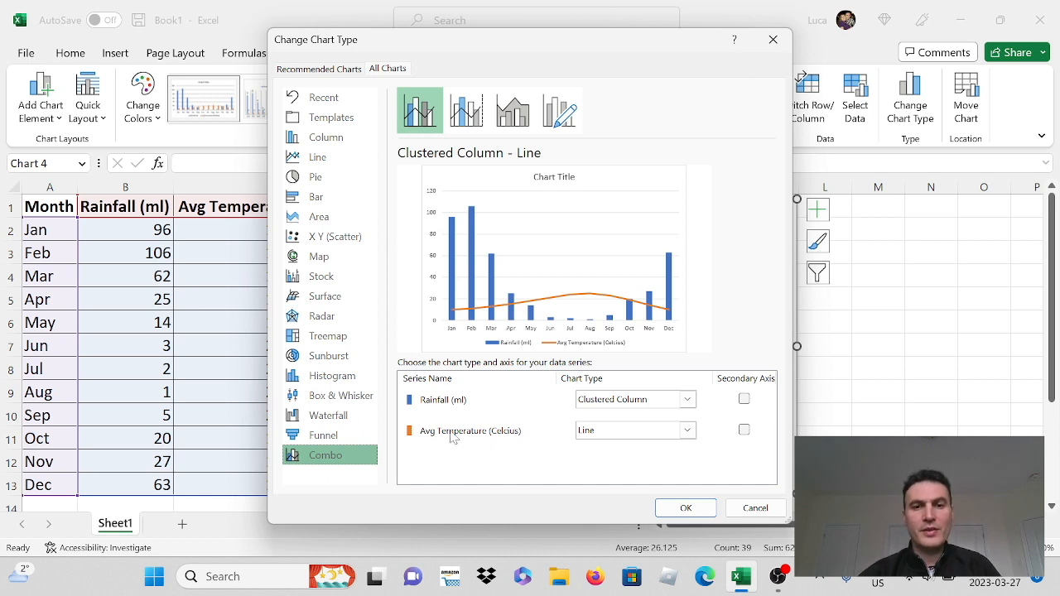
{"action": "mouse_move", "coordinate": [677, 442]}
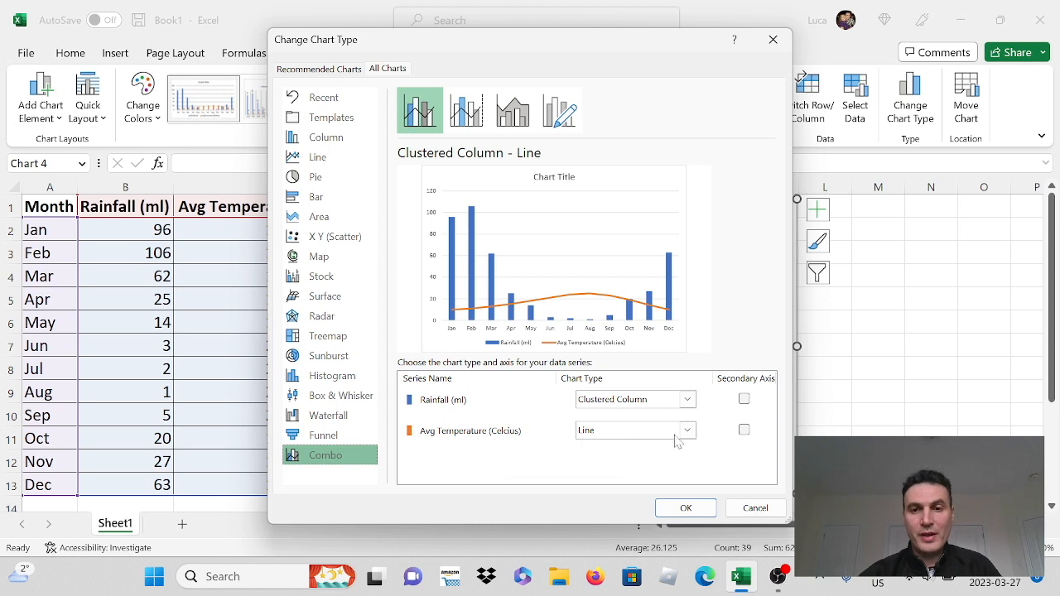
{"action": "mouse_move", "coordinate": [480, 456]}
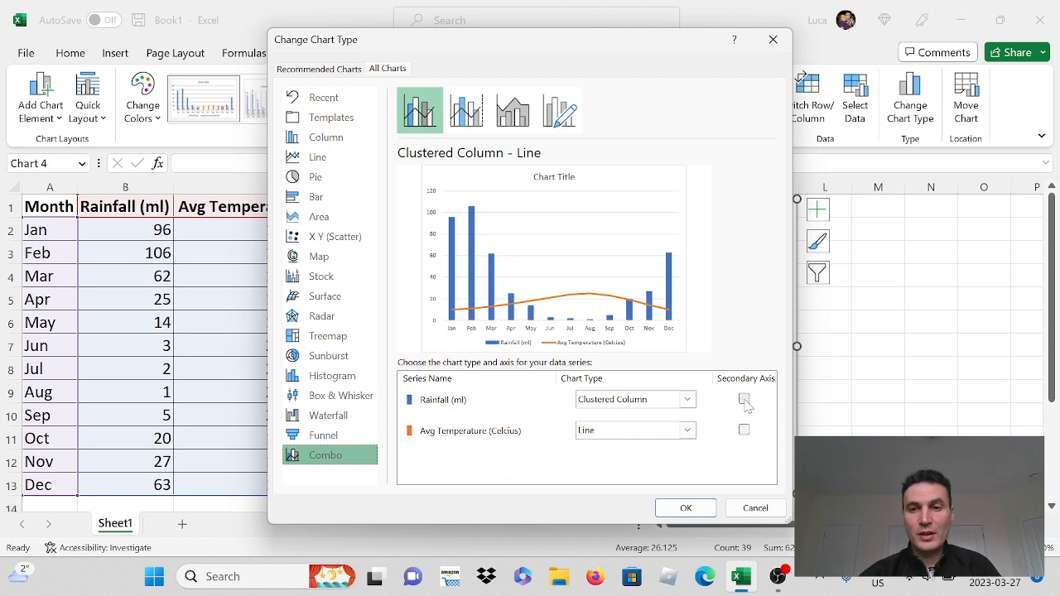
{"action": "left_click", "coordinate": [744, 430]}
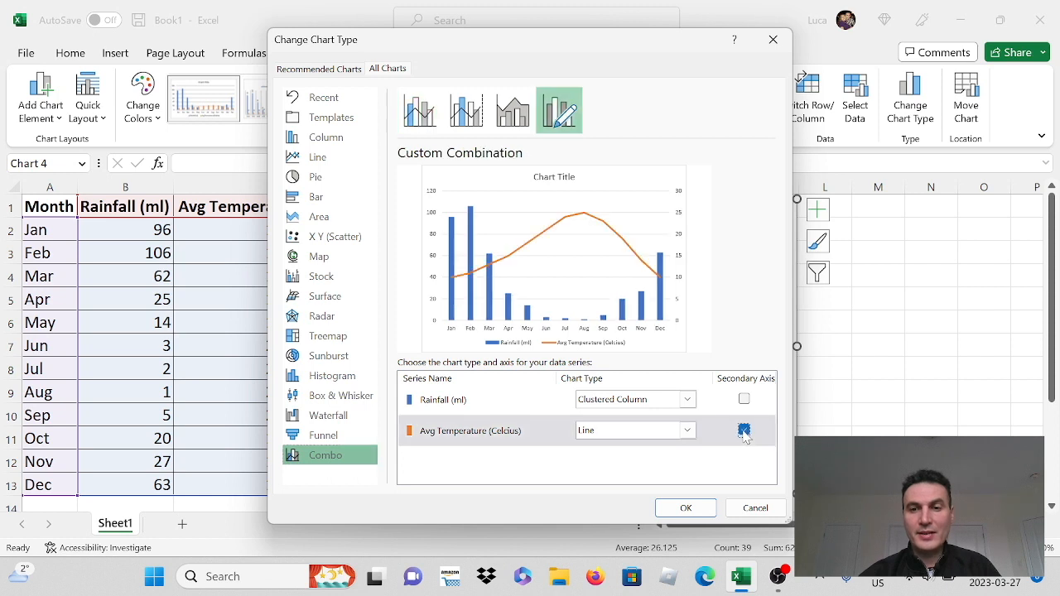
{"action": "left_click", "coordinate": [743, 430]}
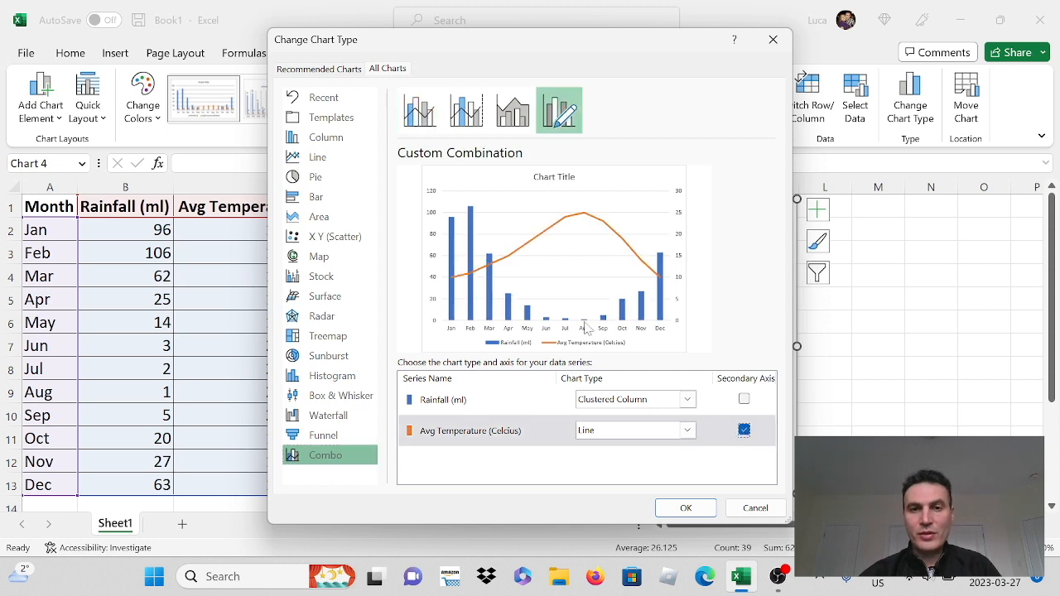
{"action": "mouse_move", "coordinate": [543, 225]}
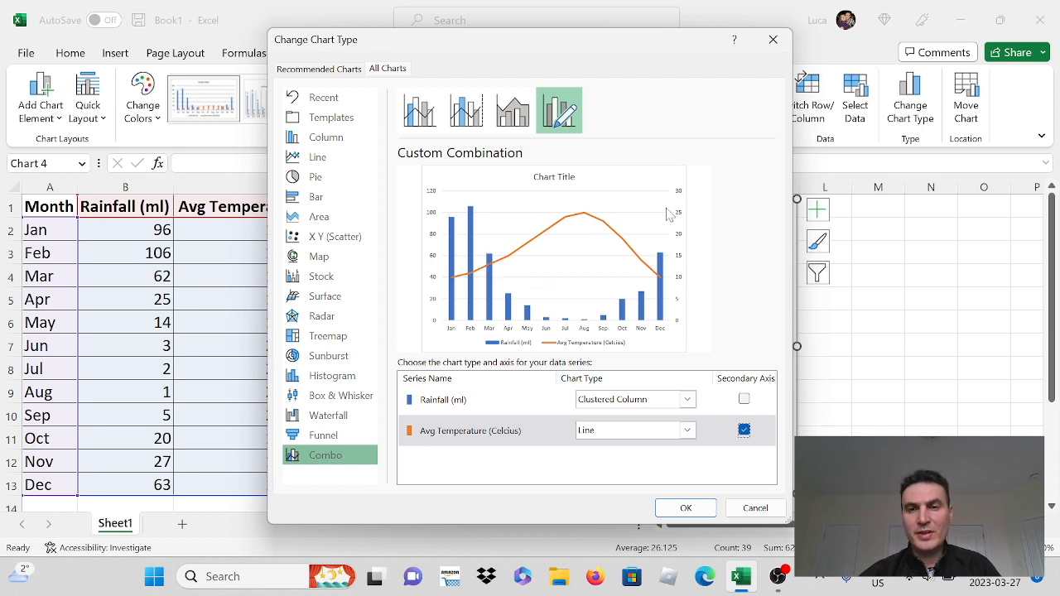
{"action": "mouse_move", "coordinate": [658, 230]}
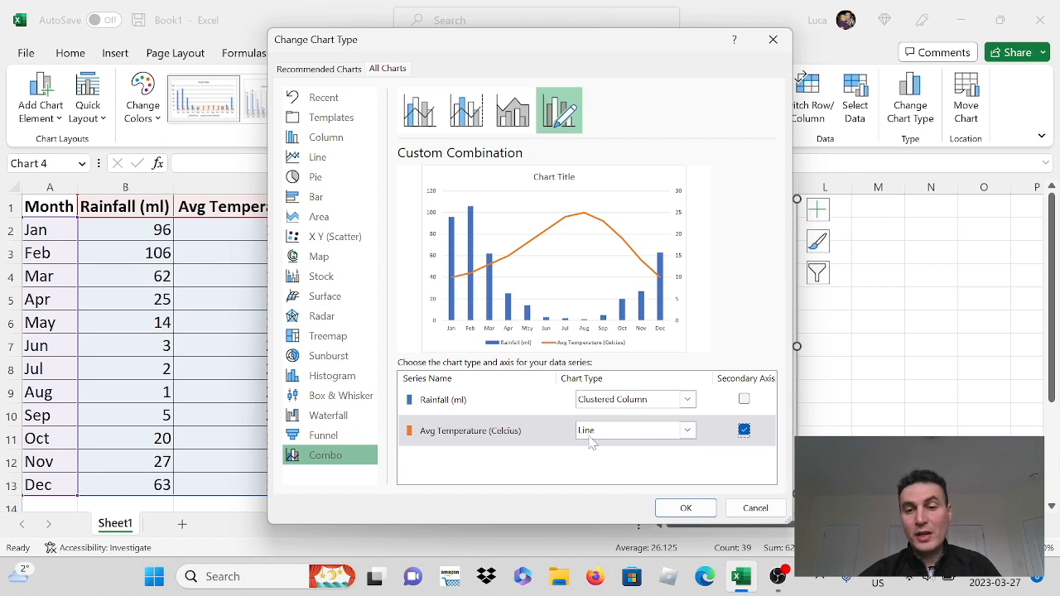
{"action": "left_click", "coordinate": [685, 429]}
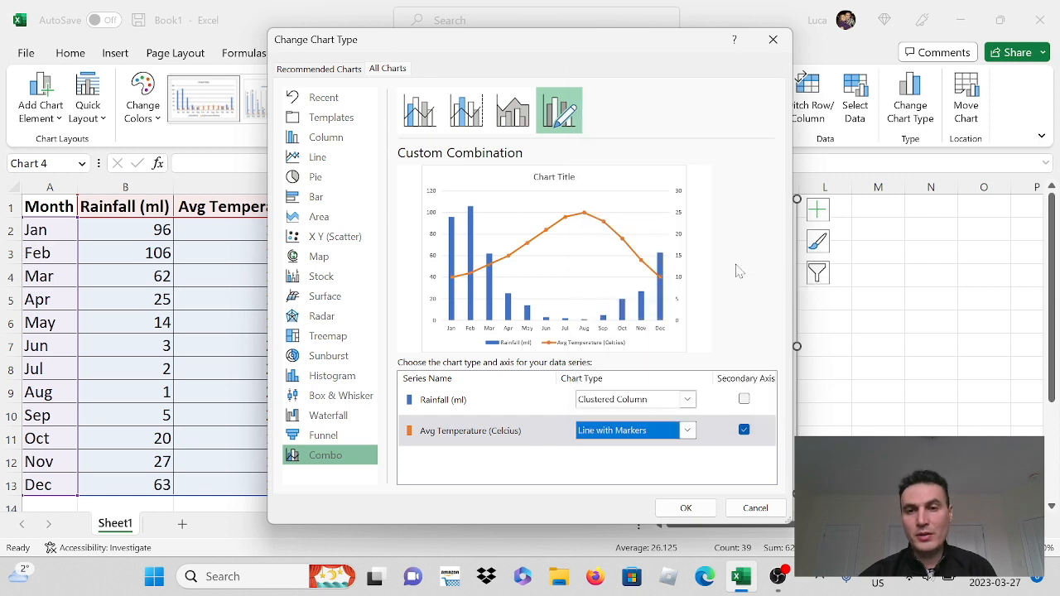
{"action": "mouse_move", "coordinate": [619, 242]}
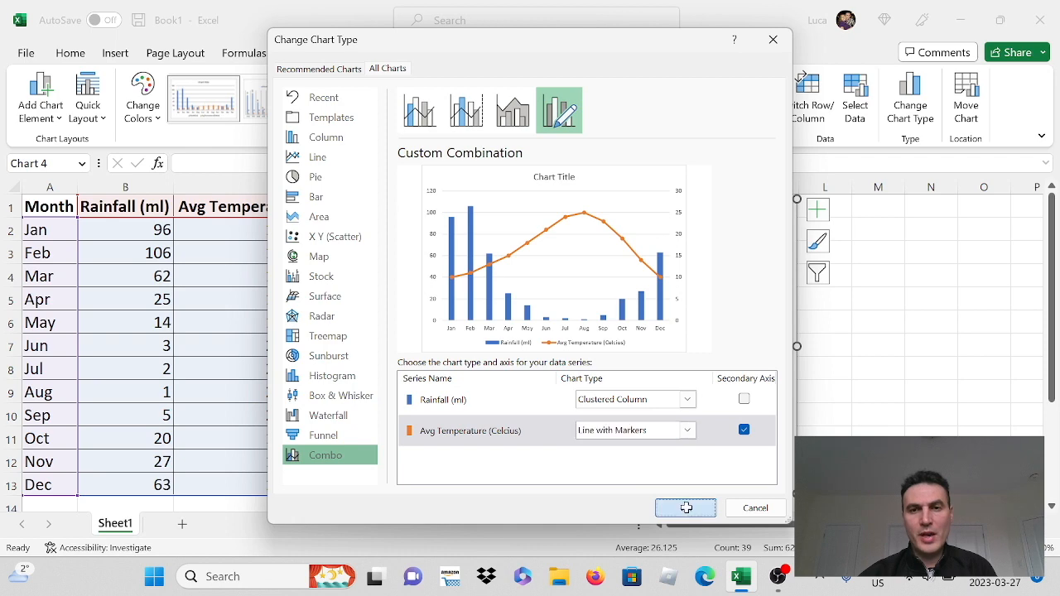
Confirm the combo chart settings with OK.
{"action": "left_click", "coordinate": [686, 508]}
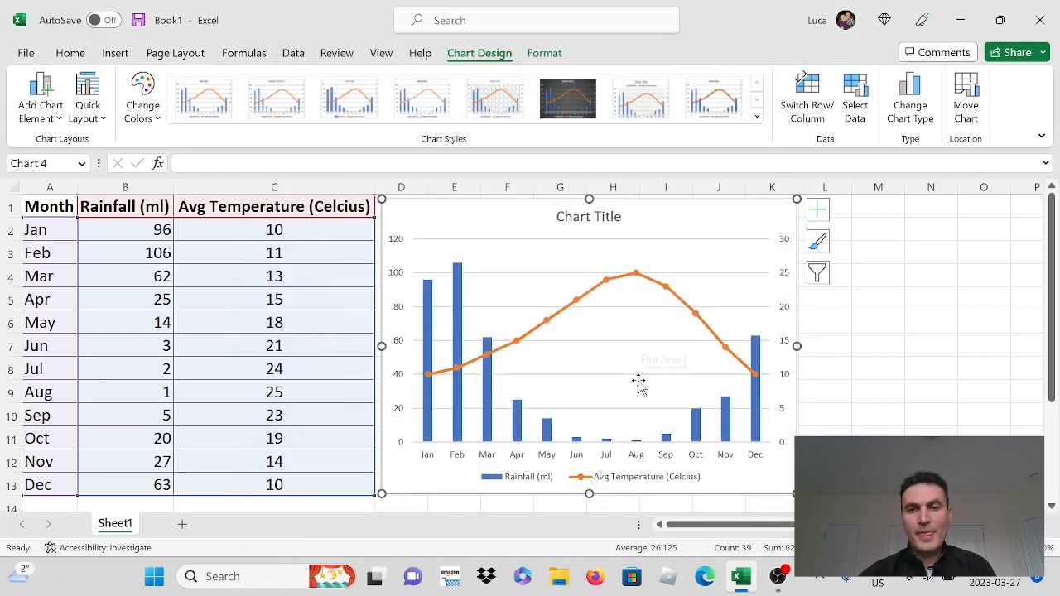
{"action": "mouse_move", "coordinate": [783, 232]}
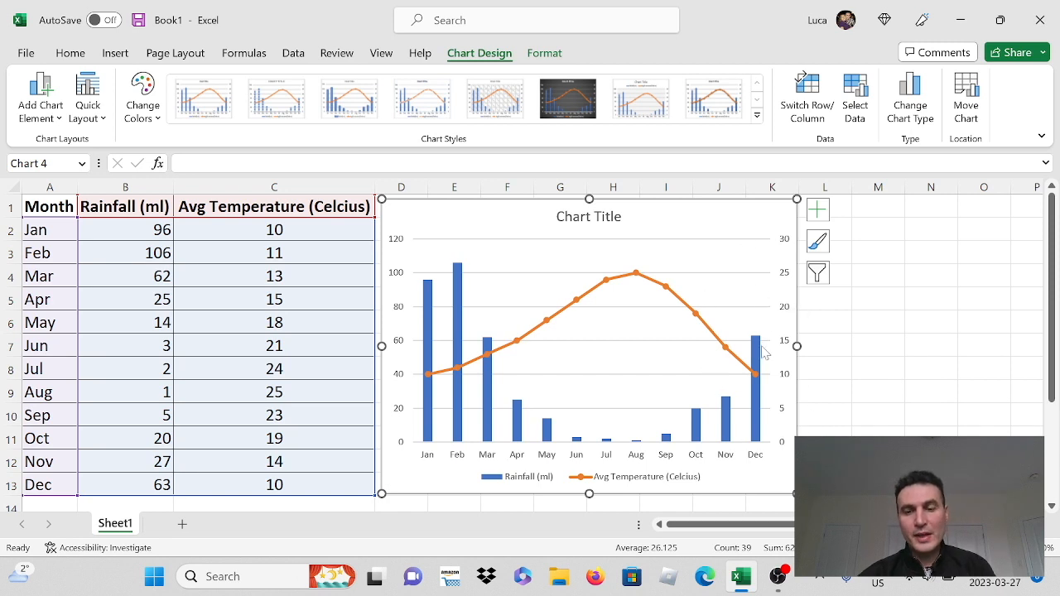
{"action": "mouse_move", "coordinate": [586, 229]}
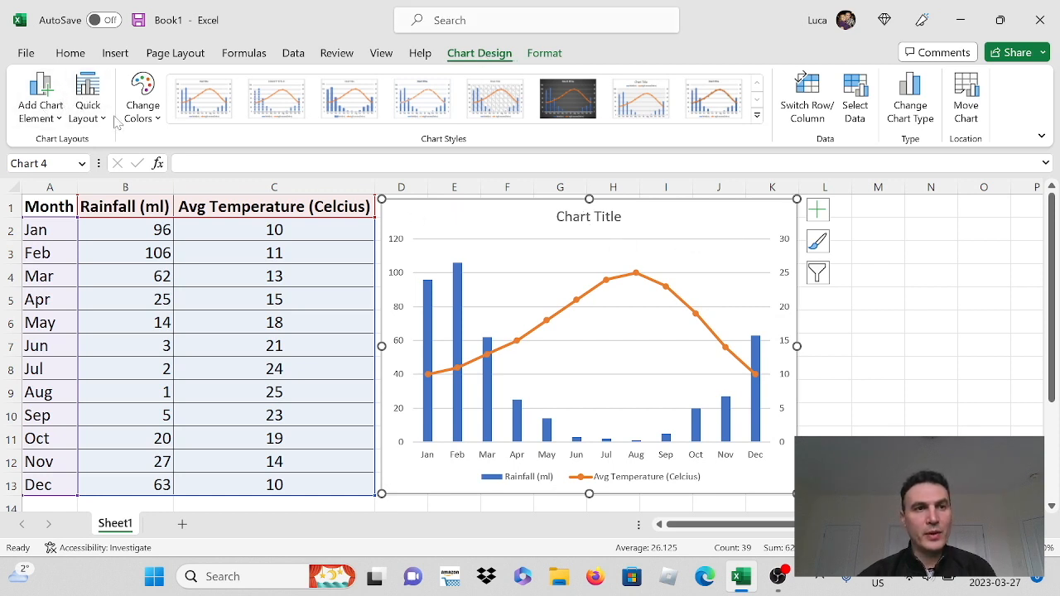
Add a primary vertical axis title, then reopen the chart element list.
{"action": "left_click", "coordinate": [38, 92]}
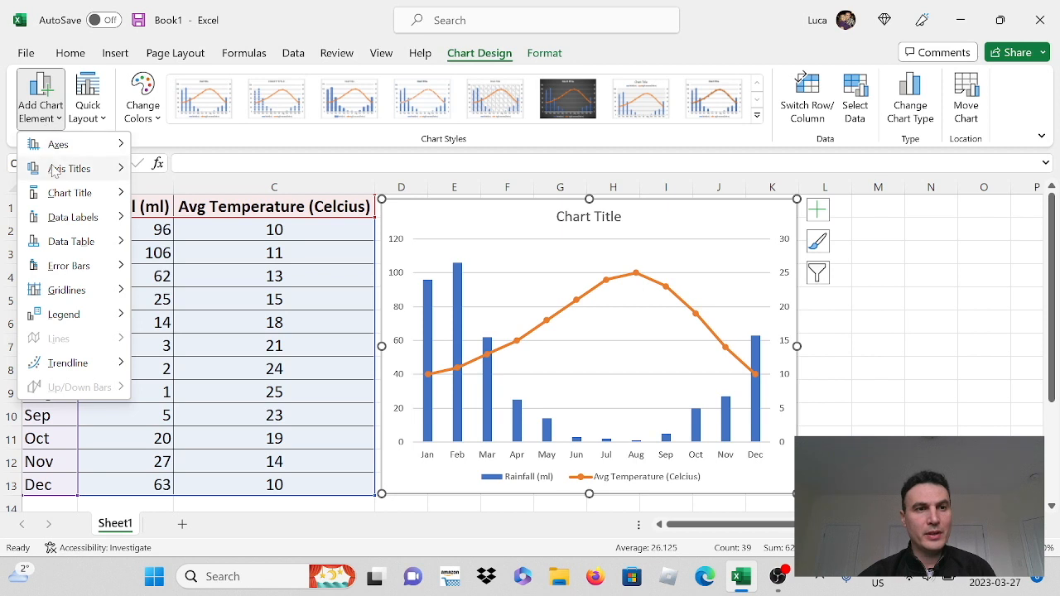
{"action": "left_click", "coordinate": [69, 168]}
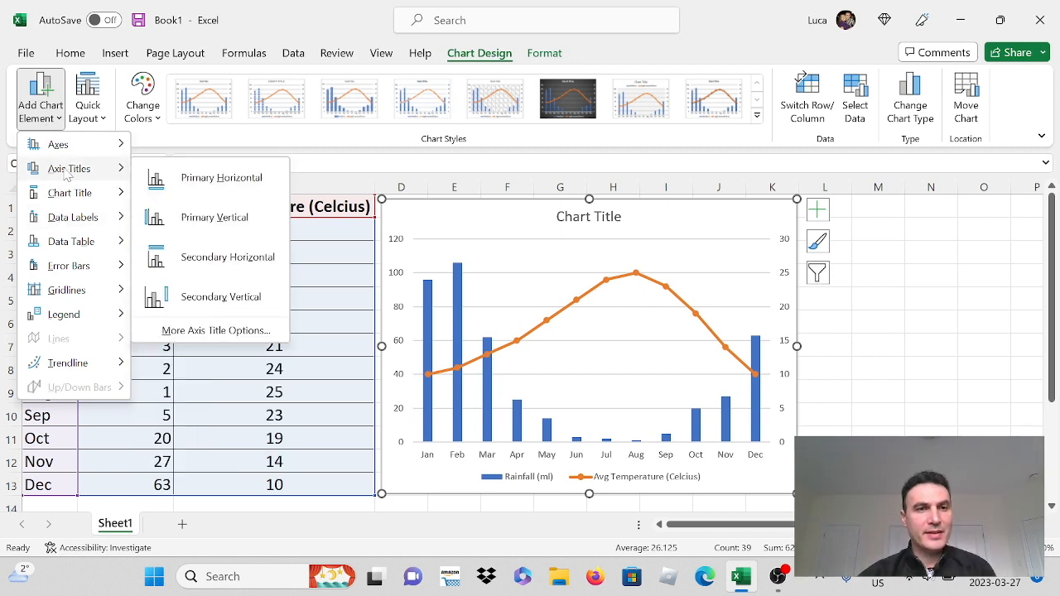
{"action": "left_click", "coordinate": [213, 217]}
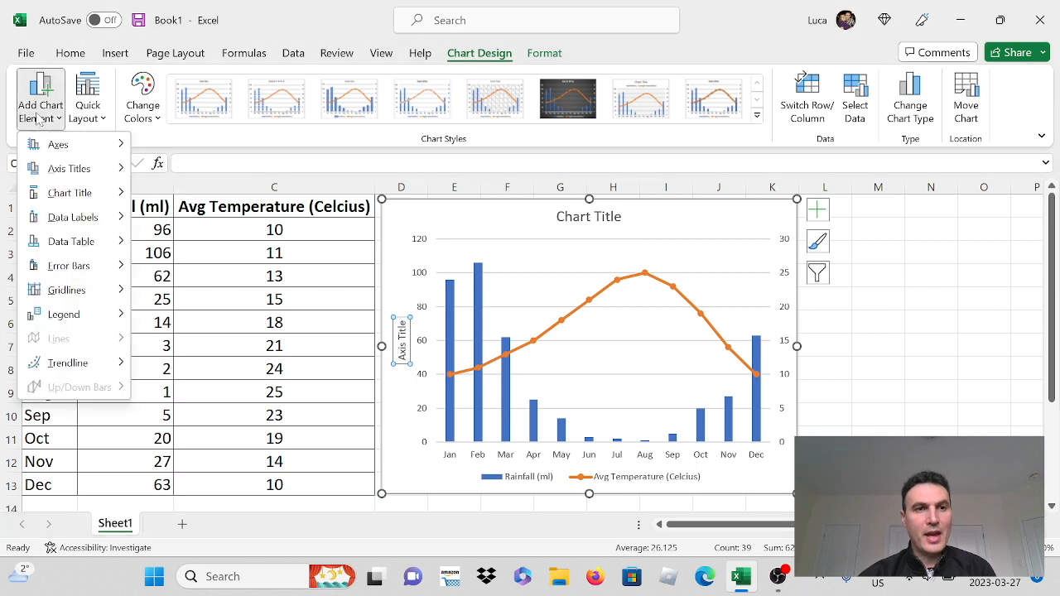
{"action": "left_click", "coordinate": [69, 192]}
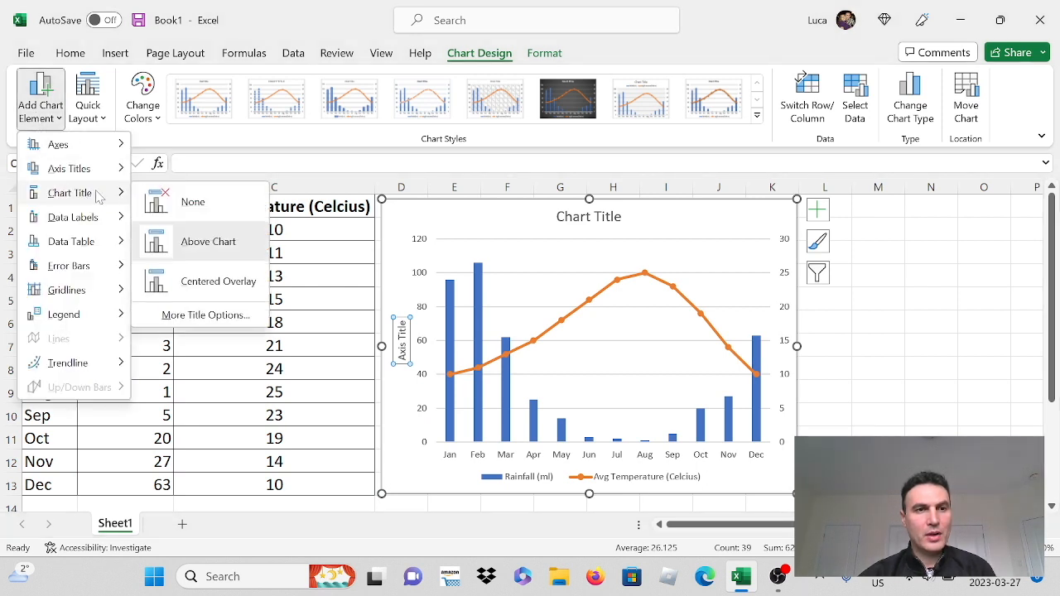
{"action": "left_click", "coordinate": [68, 168]}
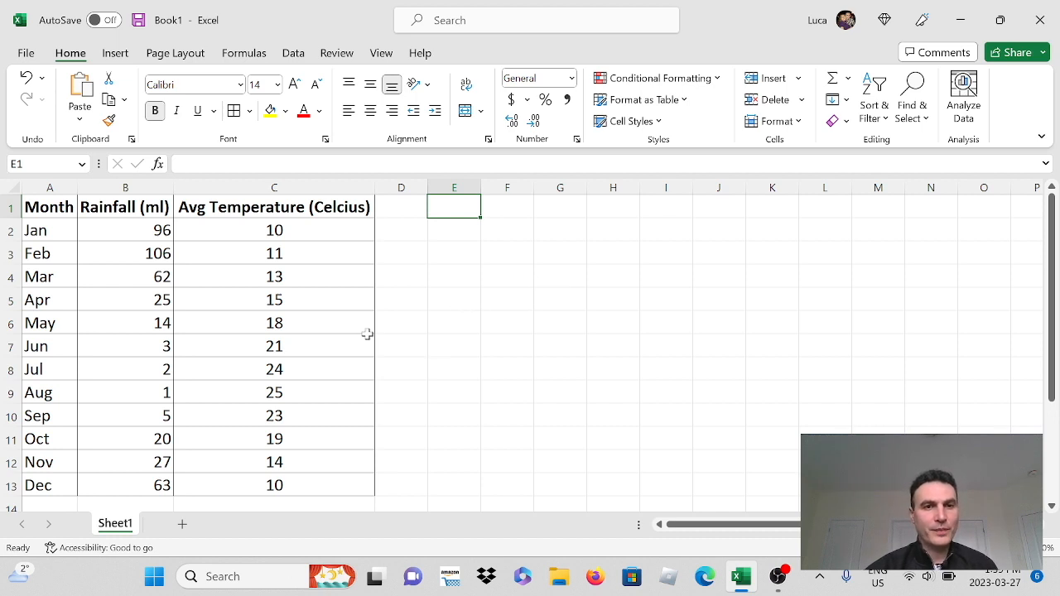
Reselect A1:C13 and insert a new 2-D Clustered Column chart.
{"action": "left_click_drag", "start_coordinate": [49, 206], "coordinate": [274, 484]}
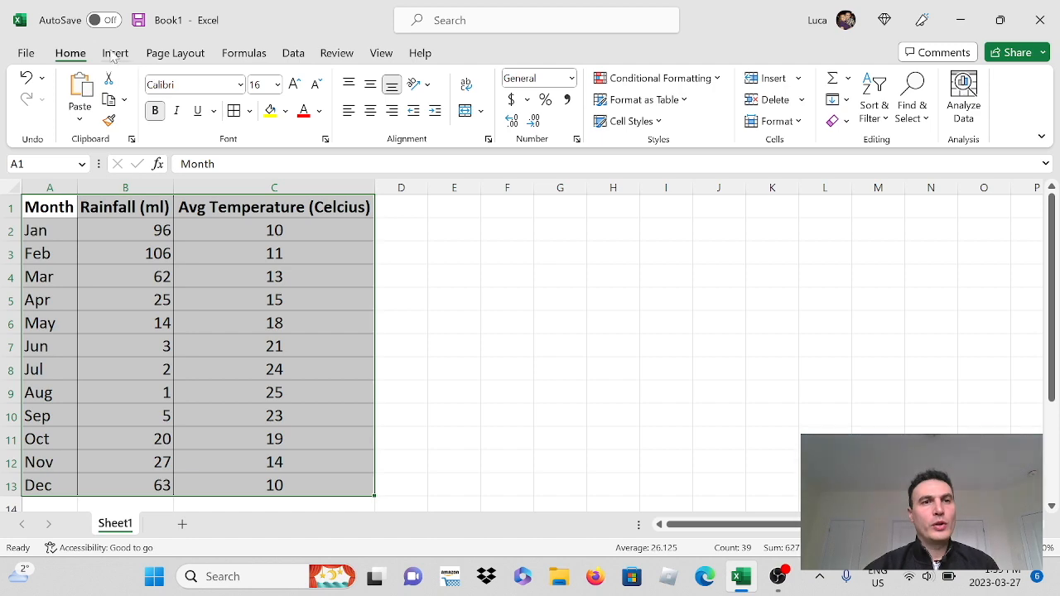
{"action": "left_click", "coordinate": [115, 53]}
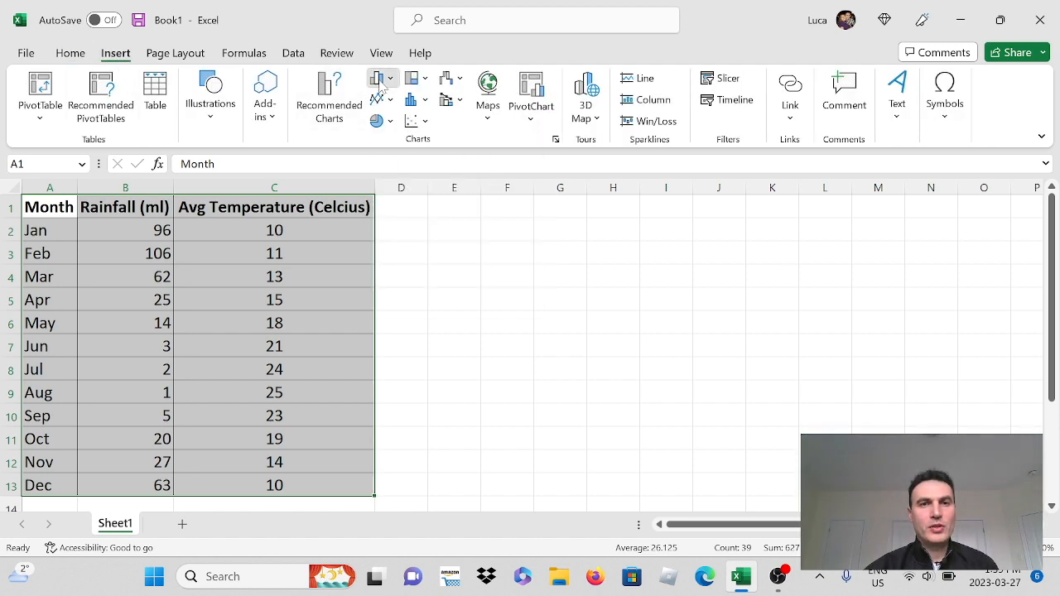
{"action": "left_click", "coordinate": [377, 78]}
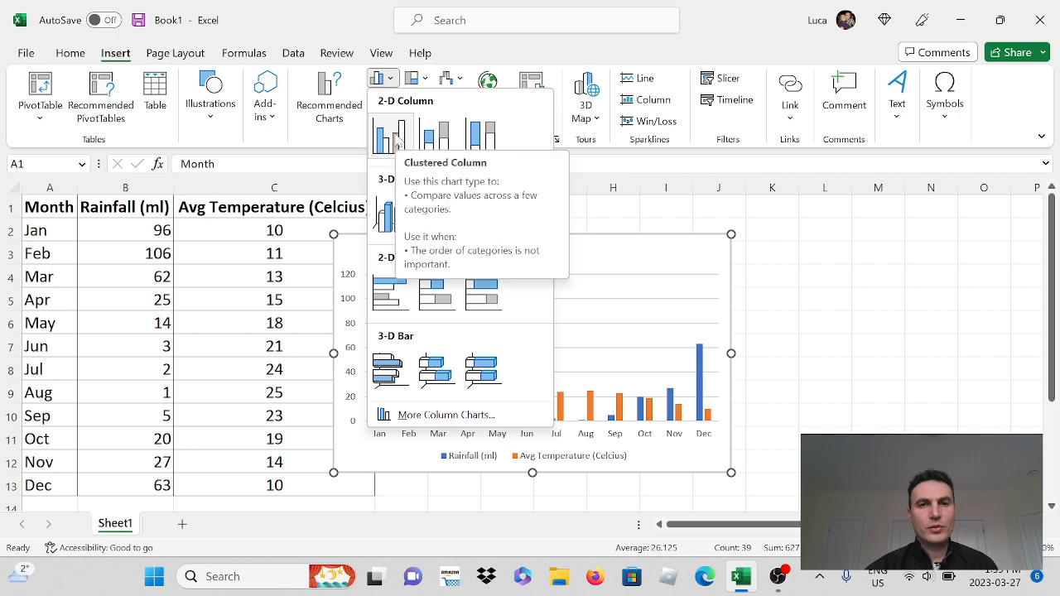
{"action": "left_click", "coordinate": [383, 135]}
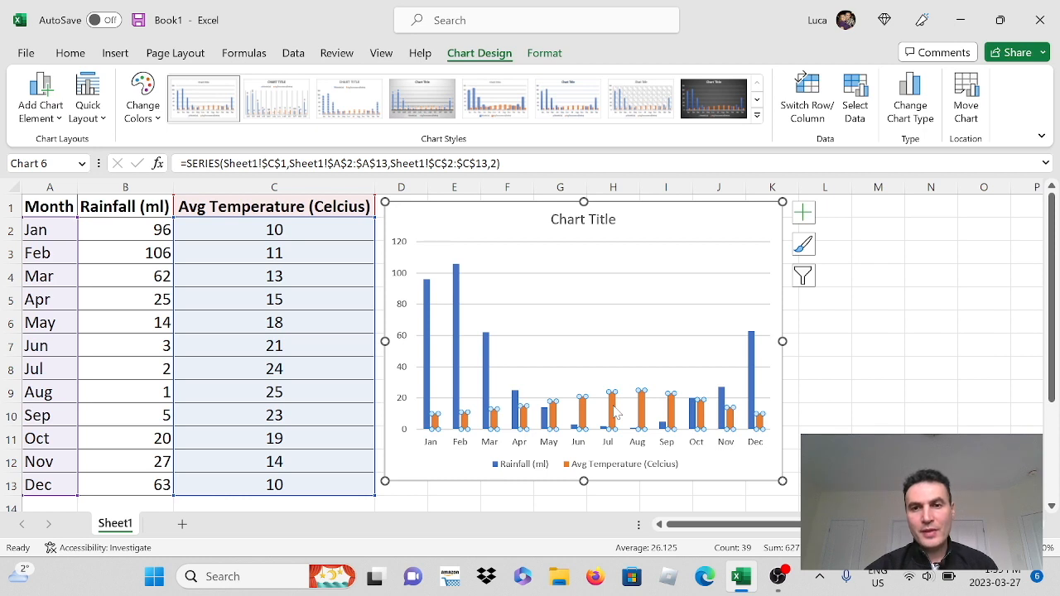
Set the Avg Temperature series to plot on the secondary axis in Format Data Series.
{"action": "right_click", "coordinate": [613, 406]}
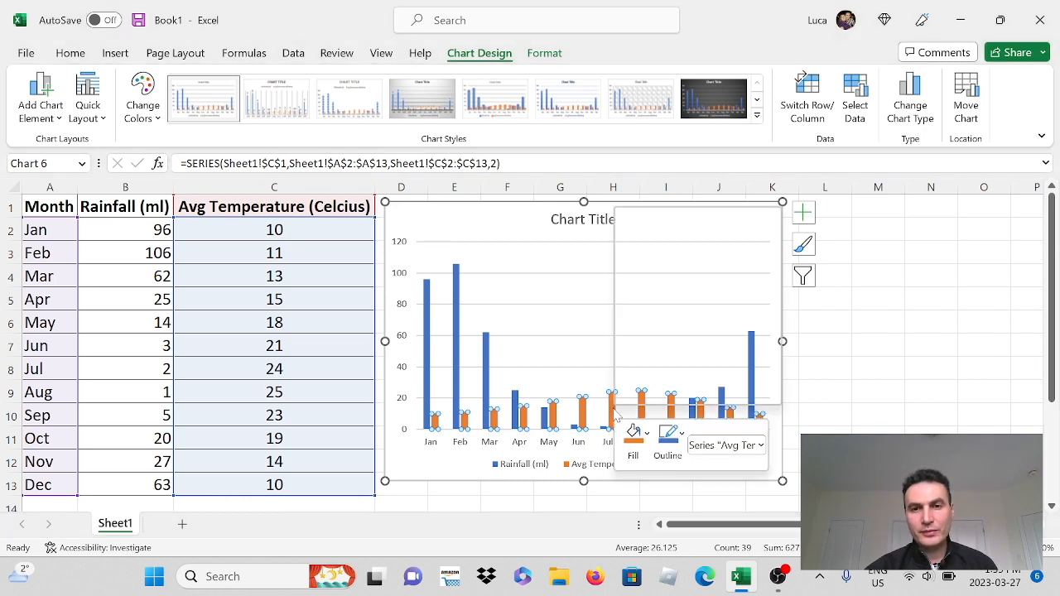
{"action": "right_click", "coordinate": [613, 406]}
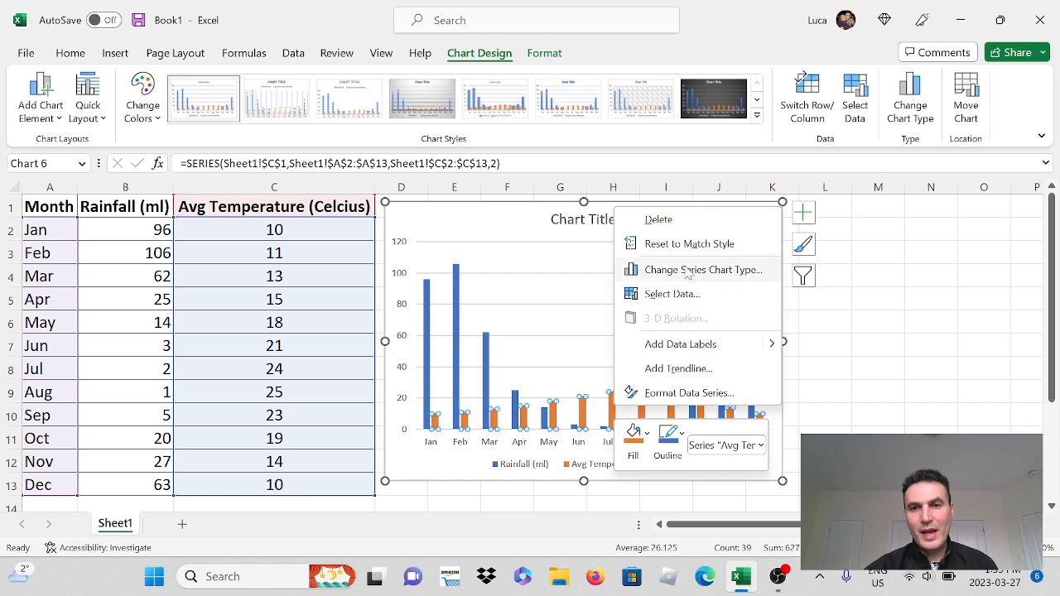
{"action": "mouse_move", "coordinate": [689, 393]}
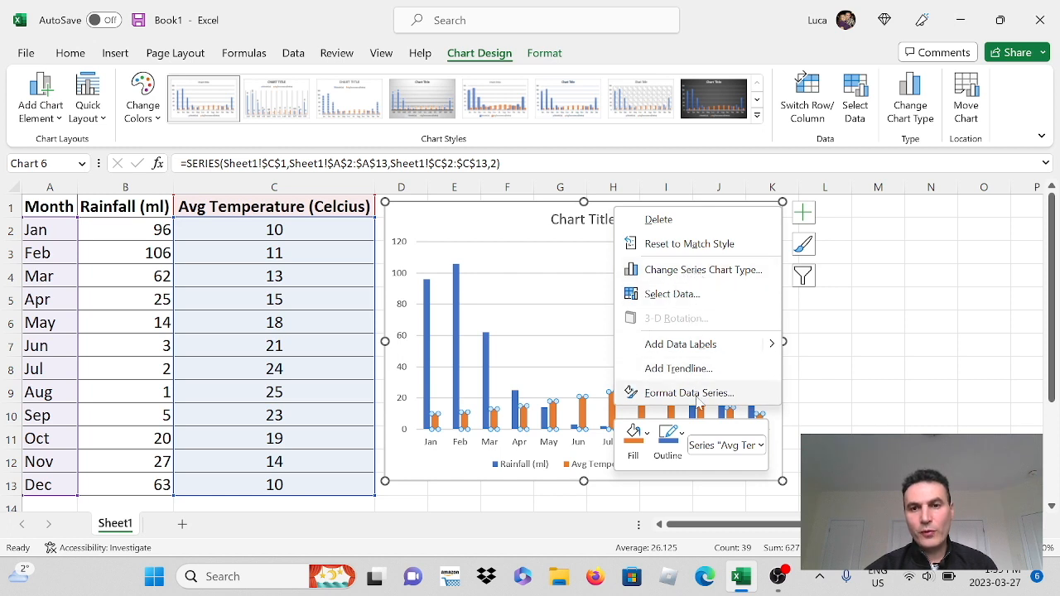
{"action": "left_click", "coordinate": [691, 392]}
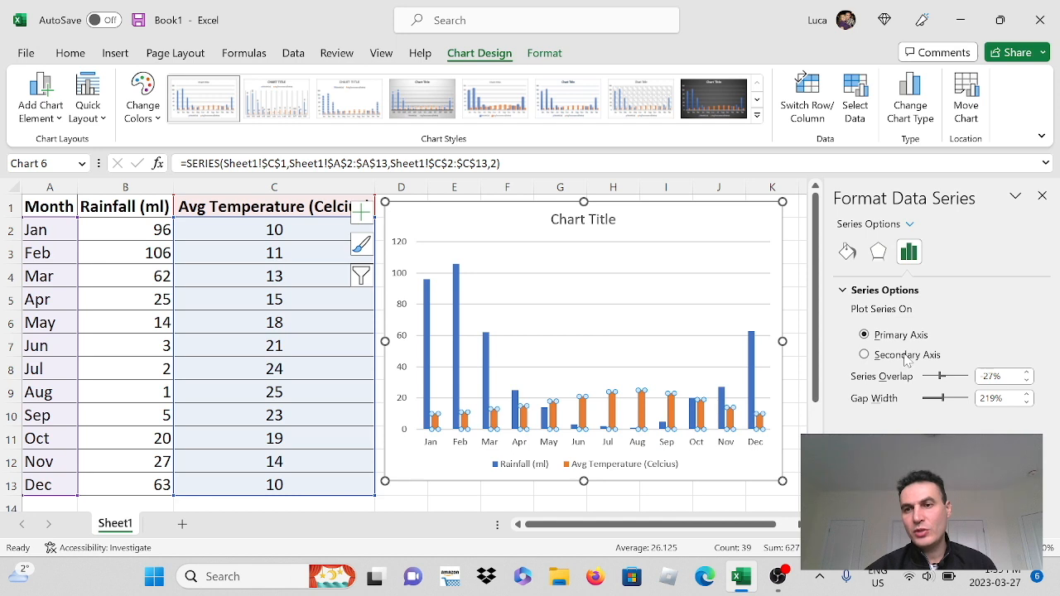
{"action": "left_click", "coordinate": [864, 354]}
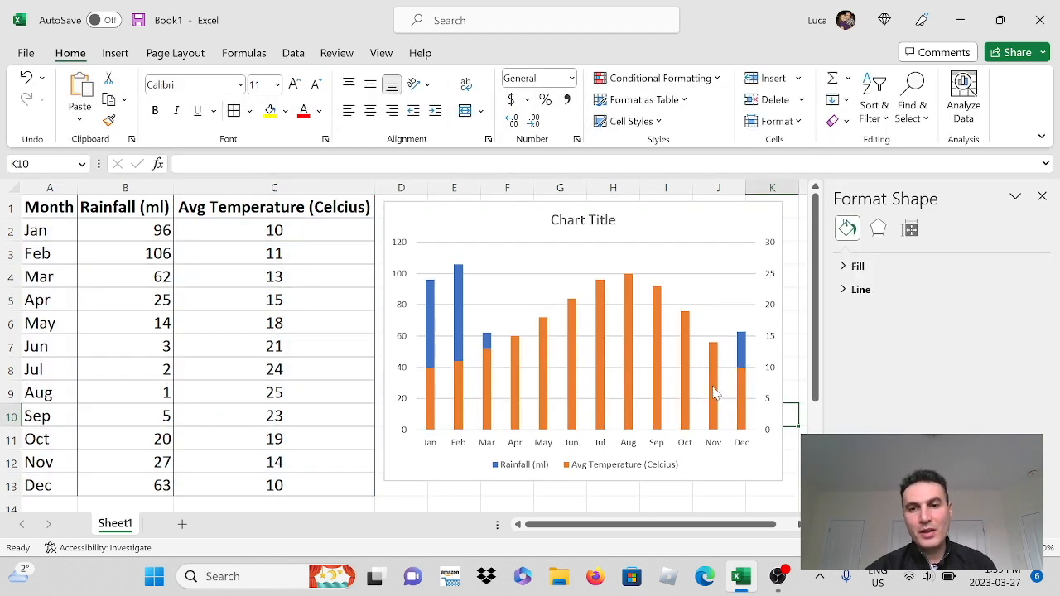
Change the temperature series chart type to Line with Markers.
{"action": "right_click", "coordinate": [712, 389]}
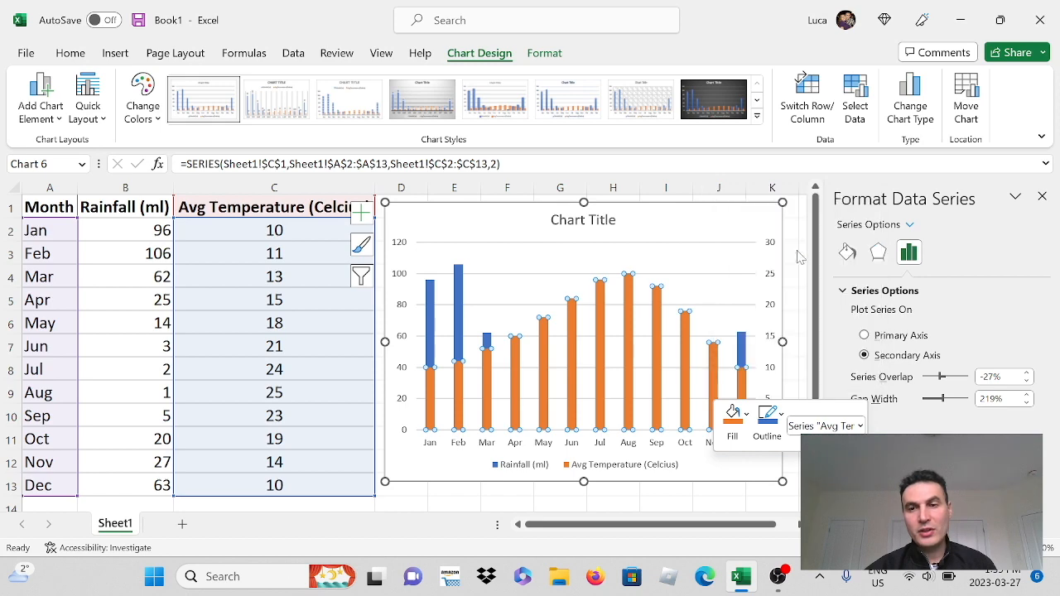
{"action": "left_click", "coordinate": [909, 96]}
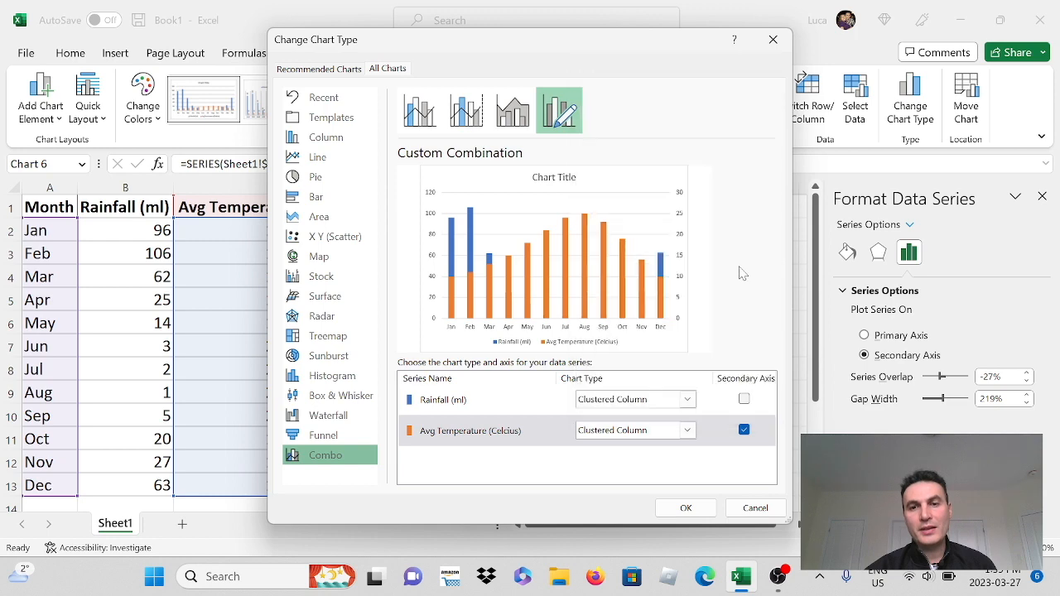
{"action": "left_click", "coordinate": [634, 429]}
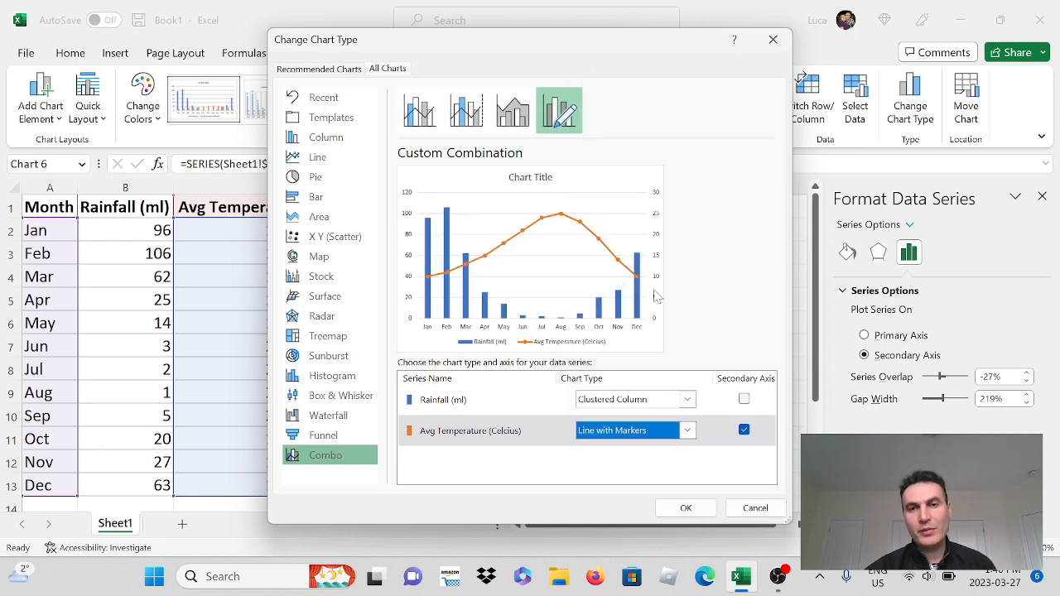
{"action": "left_click", "coordinate": [685, 507]}
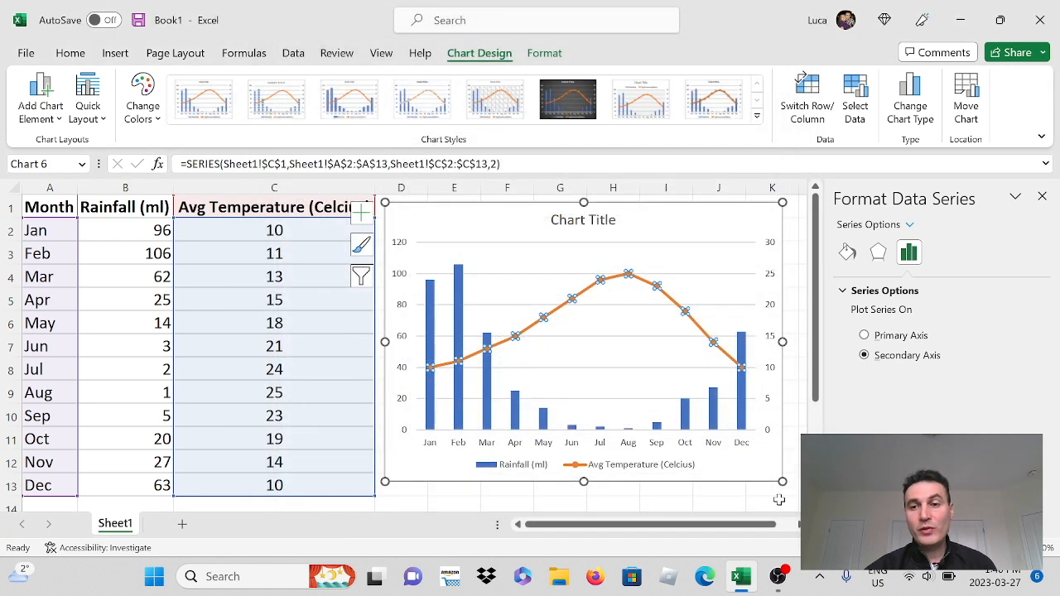